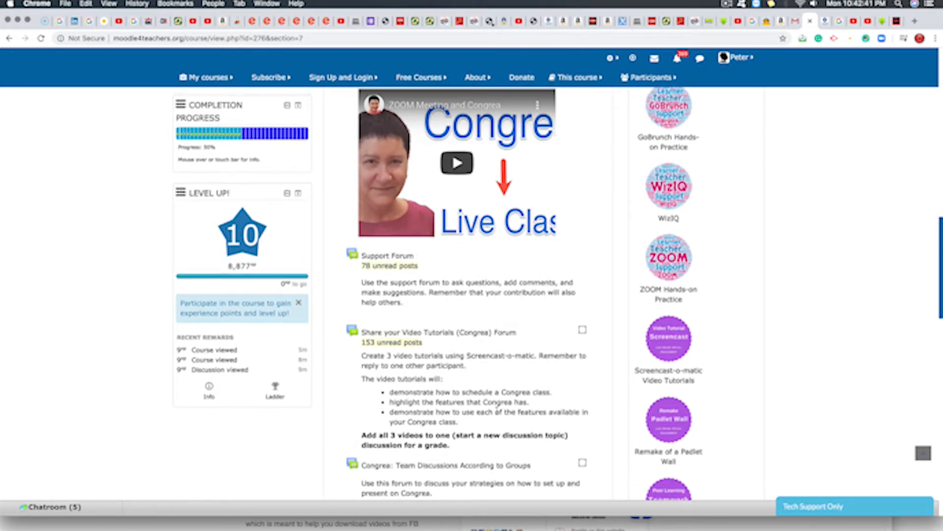
From My courses, reach the Congrea Live Online Virtual Engagement activity page.
{"action": "left_click", "coordinate": [207, 77]}
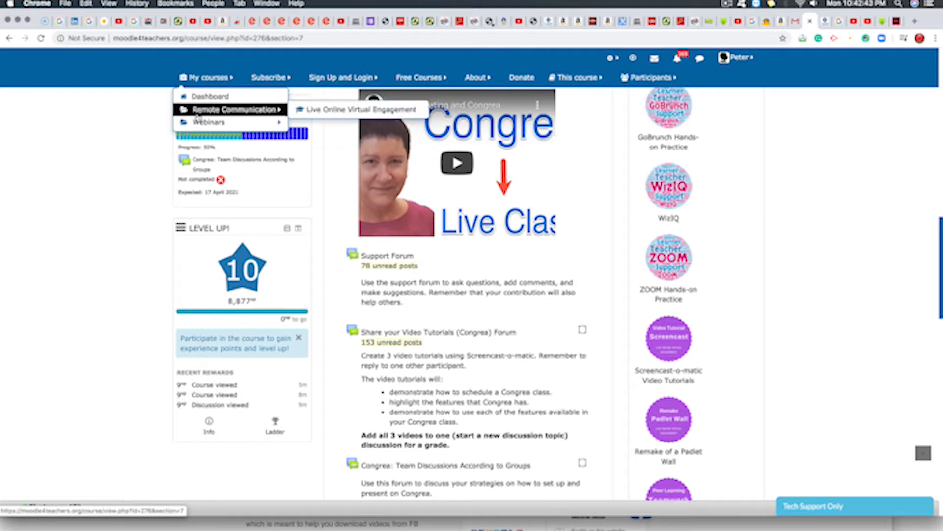
{"action": "mouse_move", "coordinate": [203, 116]}
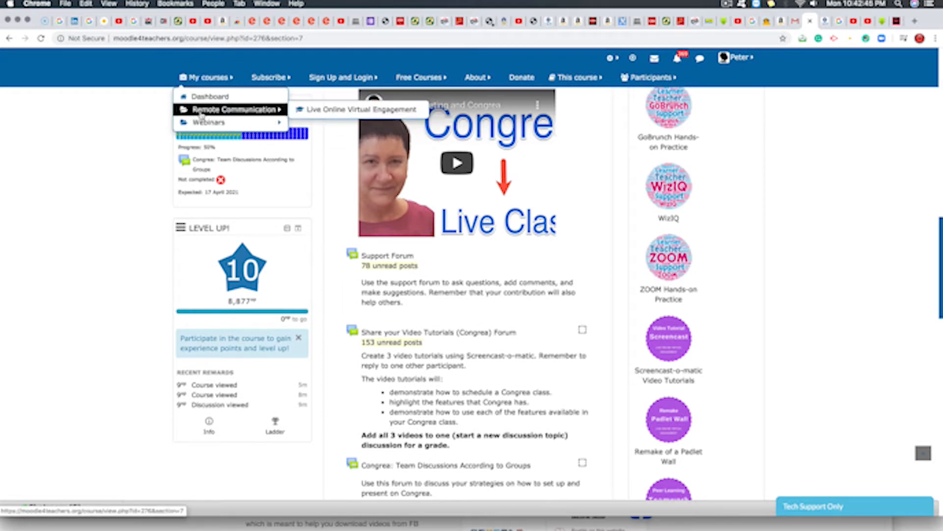
{"action": "mouse_move", "coordinate": [208, 122]}
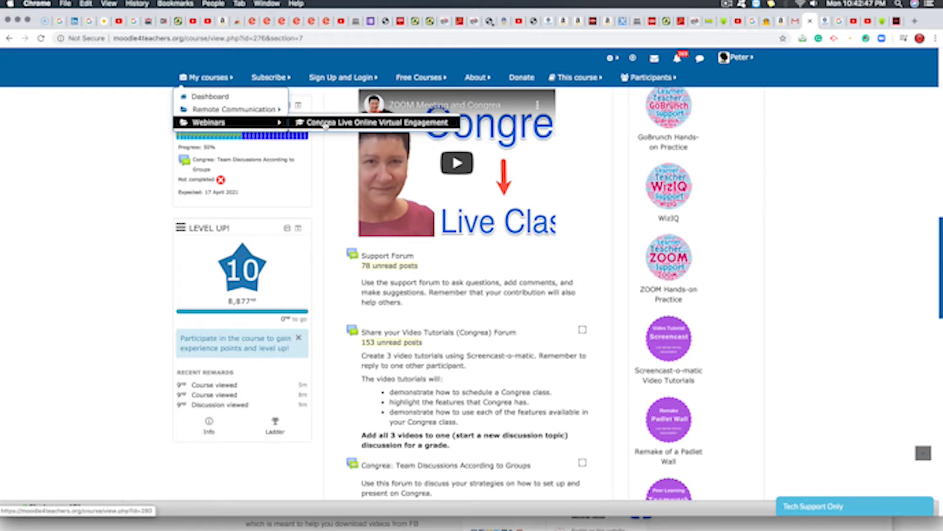
{"action": "left_click", "coordinate": [374, 122]}
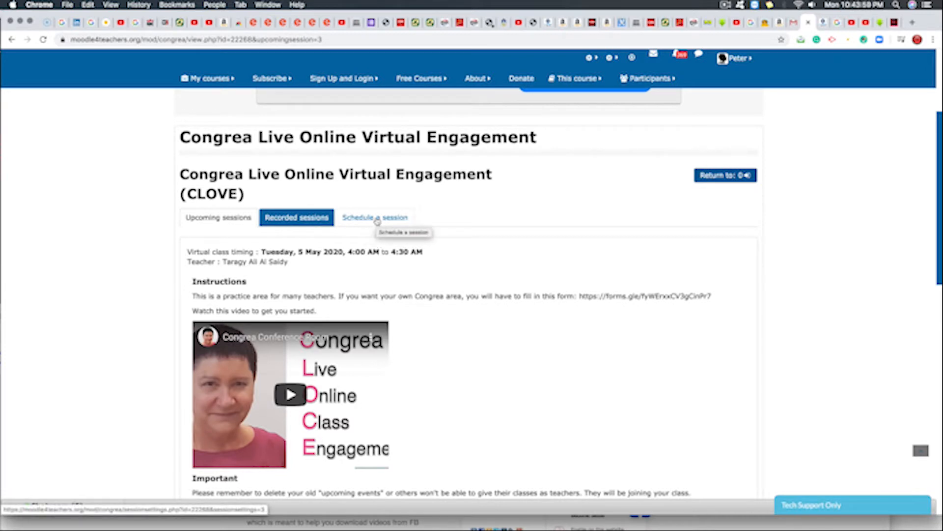
Go to the Schedule a session page with its four existing schedules and begin Add session.
{"action": "left_click", "coordinate": [375, 217]}
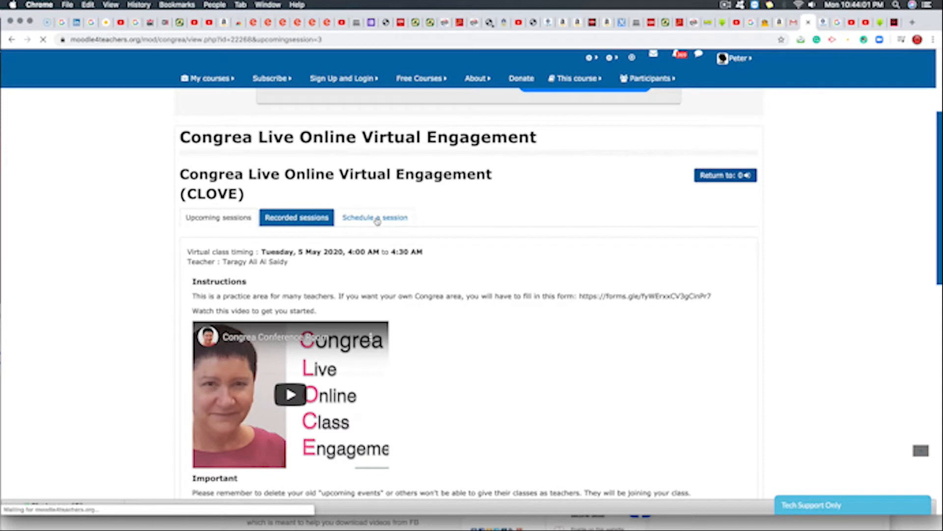
{"action": "left_click", "coordinate": [375, 216]}
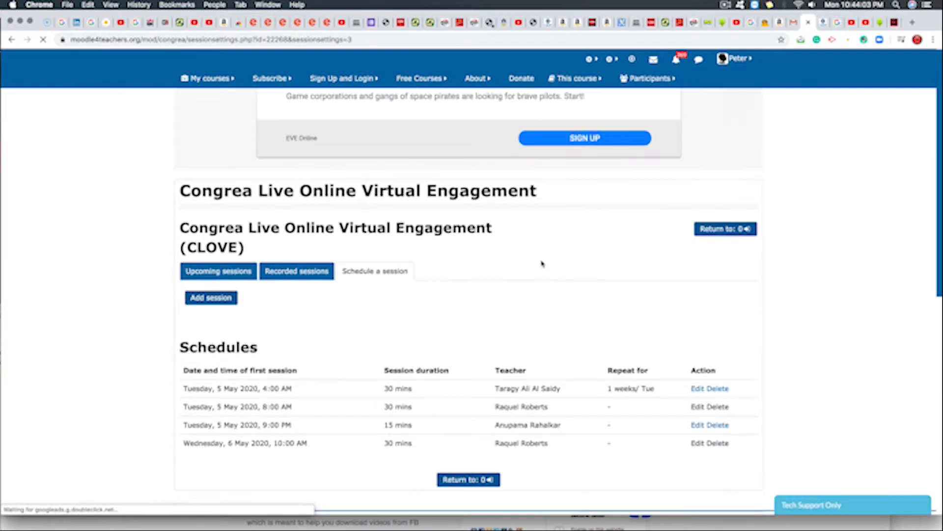
{"action": "scroll", "scroll_direction": "down", "scroll_amount": 3}
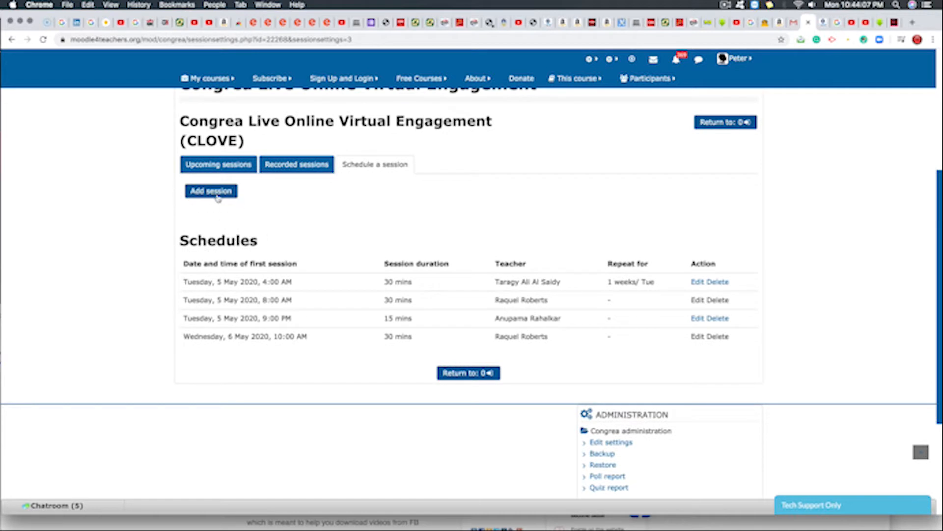
{"action": "mouse_move", "coordinate": [224, 205]}
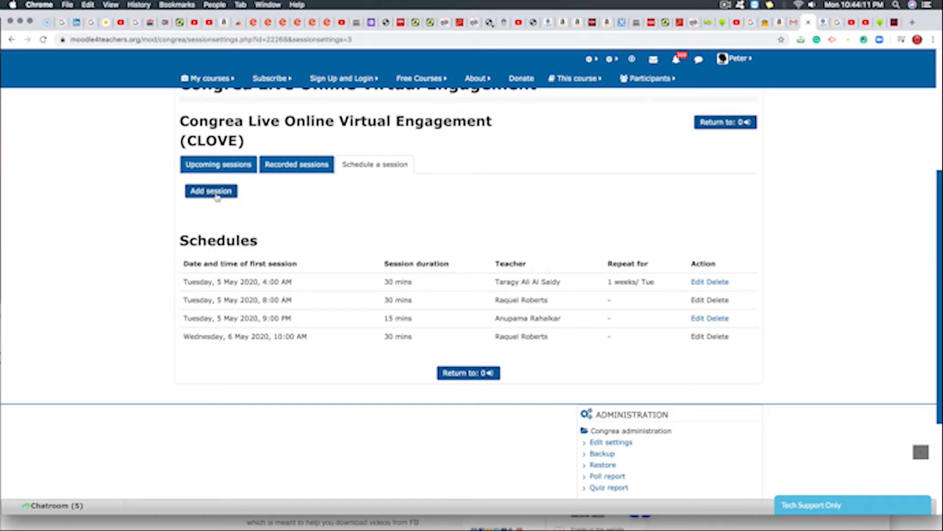
{"action": "left_click", "coordinate": [210, 190]}
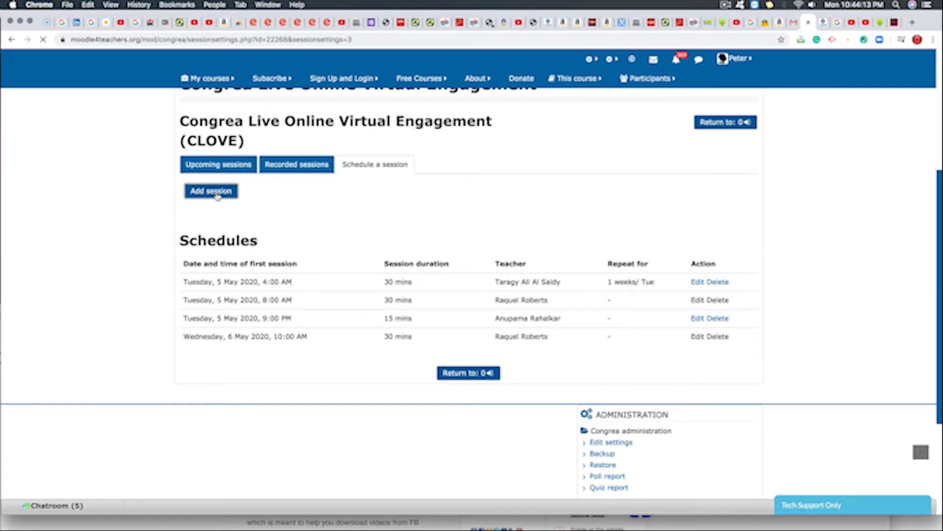
In the new-session form, set the time duration to 10 minutes.
{"action": "left_click", "coordinate": [210, 190]}
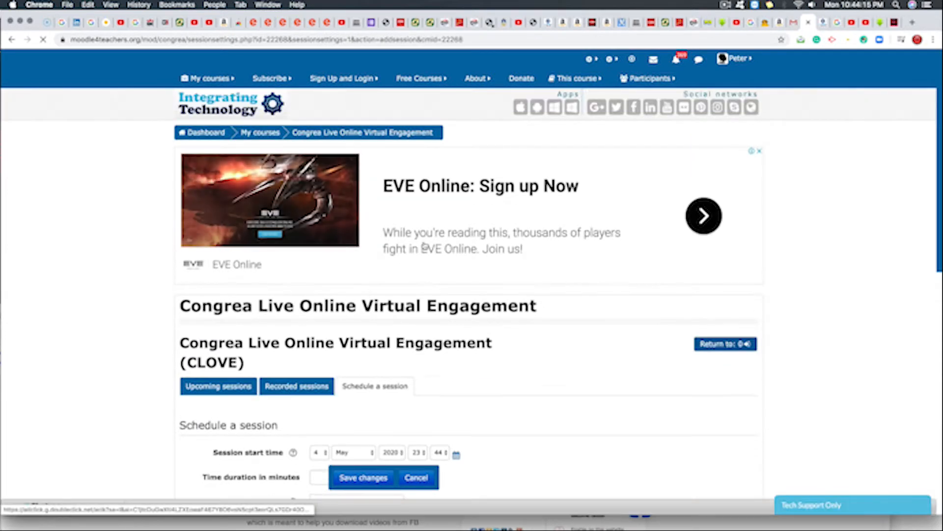
{"action": "scroll", "scroll_direction": "down", "scroll_amount": 3}
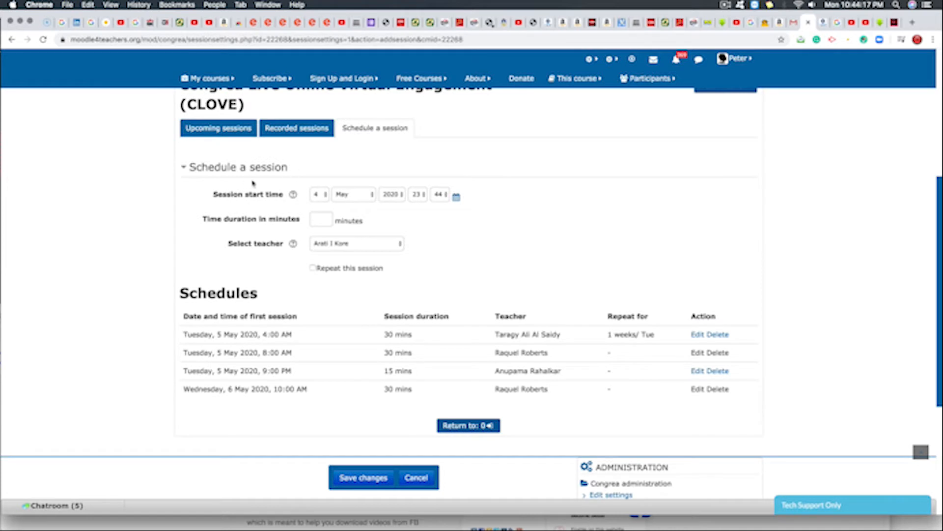
{"action": "mouse_move", "coordinate": [460, 209]}
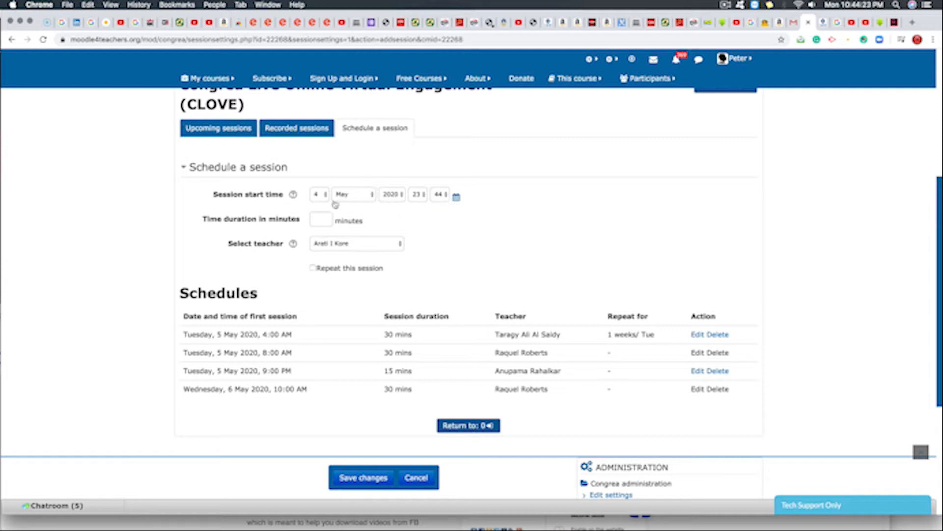
{"action": "left_click", "coordinate": [456, 195]}
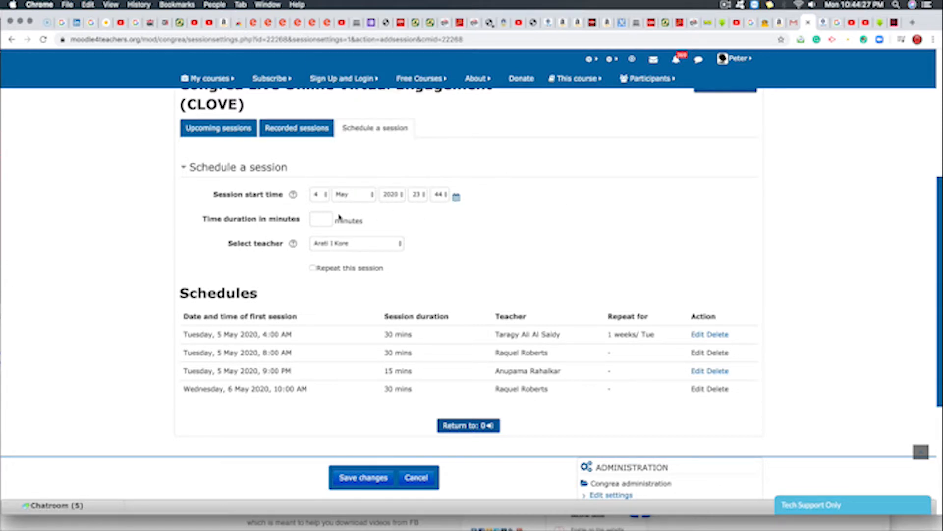
{"action": "left_click", "coordinate": [323, 220]}
{"action": "type", "text": "5"}
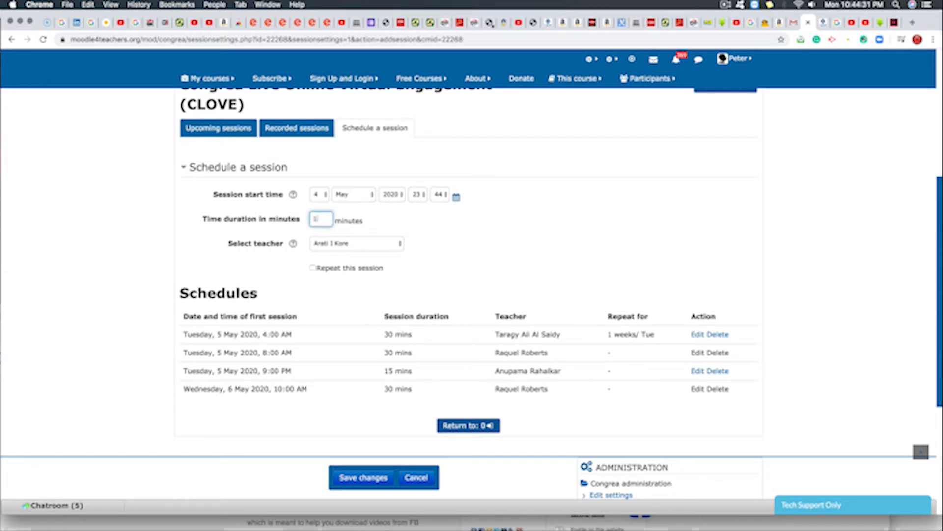
{"action": "type", "text": "10"}
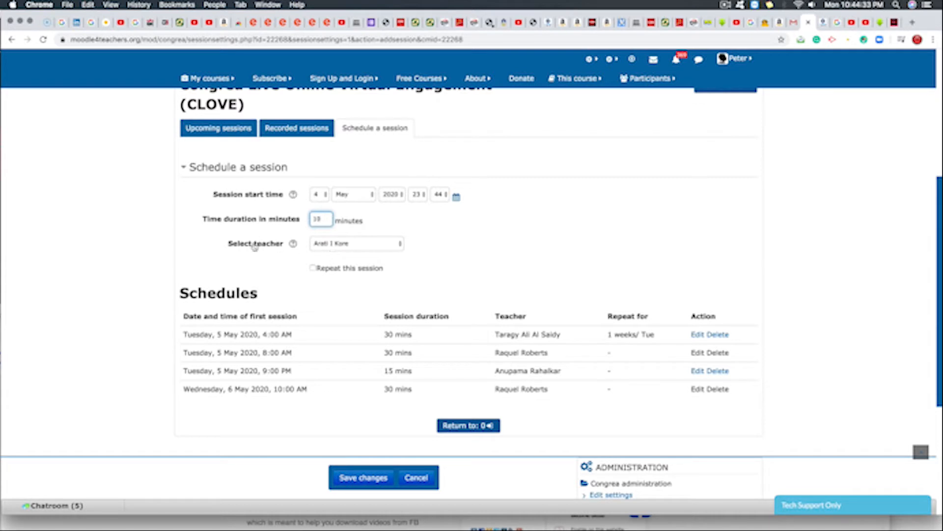
{"action": "mouse_move", "coordinate": [346, 514]}
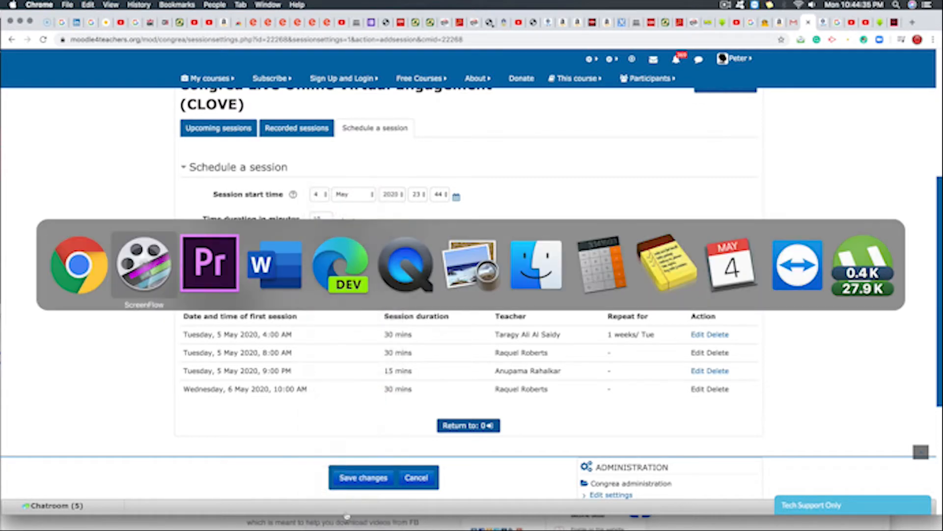
Assign a teacher from the Select teacher list and save the scheduled session.
{"action": "left_click", "coordinate": [350, 244]}
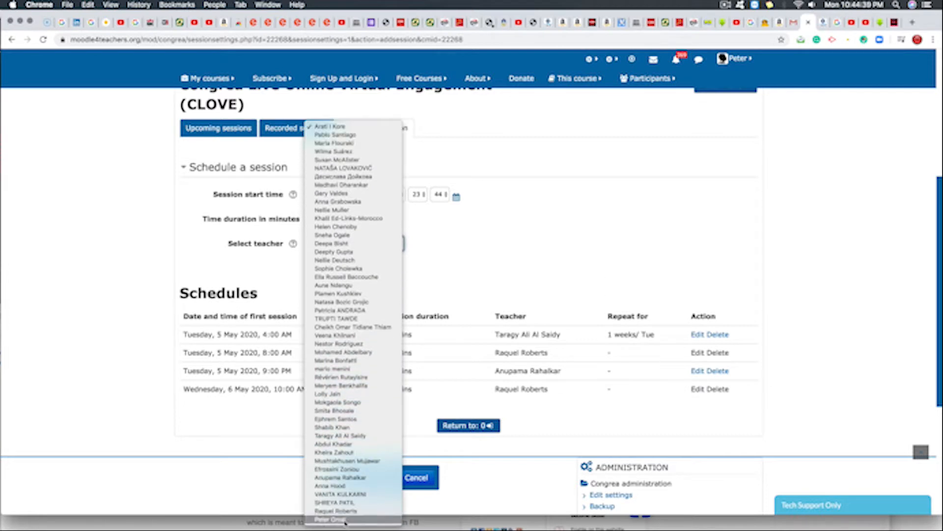
{"action": "left_click", "coordinate": [327, 517]}
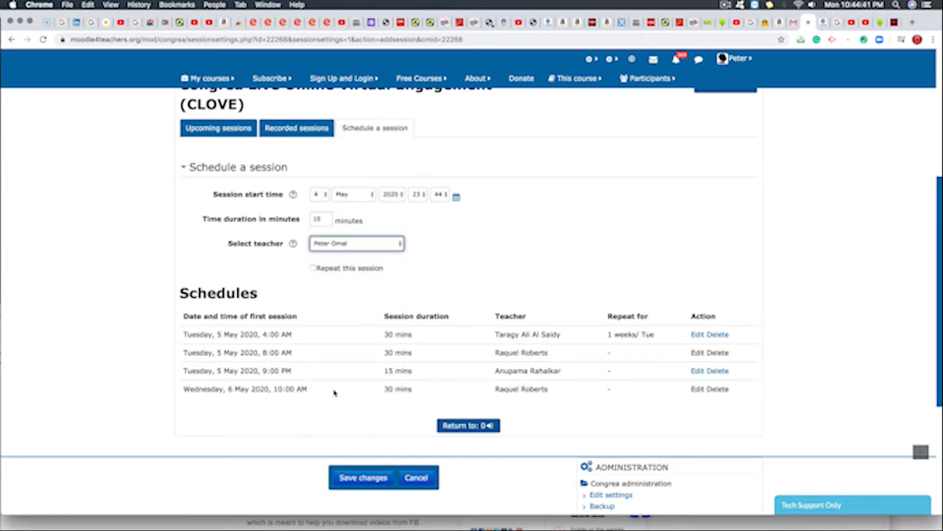
{"action": "left_click", "coordinate": [363, 478]}
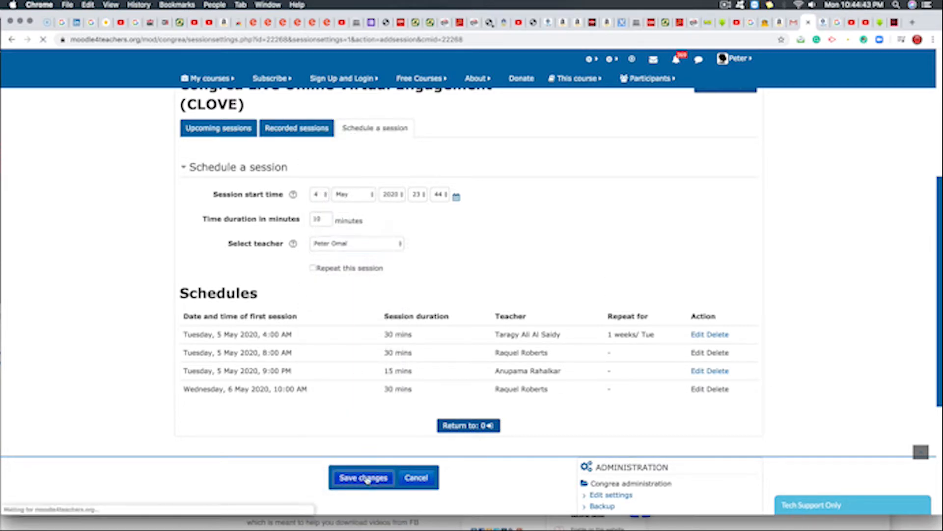
{"action": "left_click", "coordinate": [362, 477]}
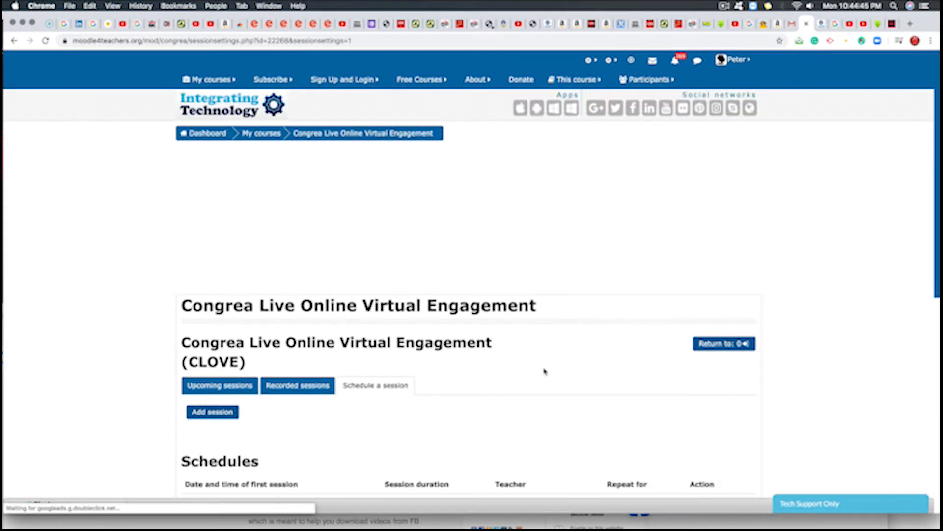
Confirm the 4 May 11:44 PM session heads the list, then join its virtual classroom.
{"action": "scroll", "scroll_direction": "down", "scroll_amount": 3}
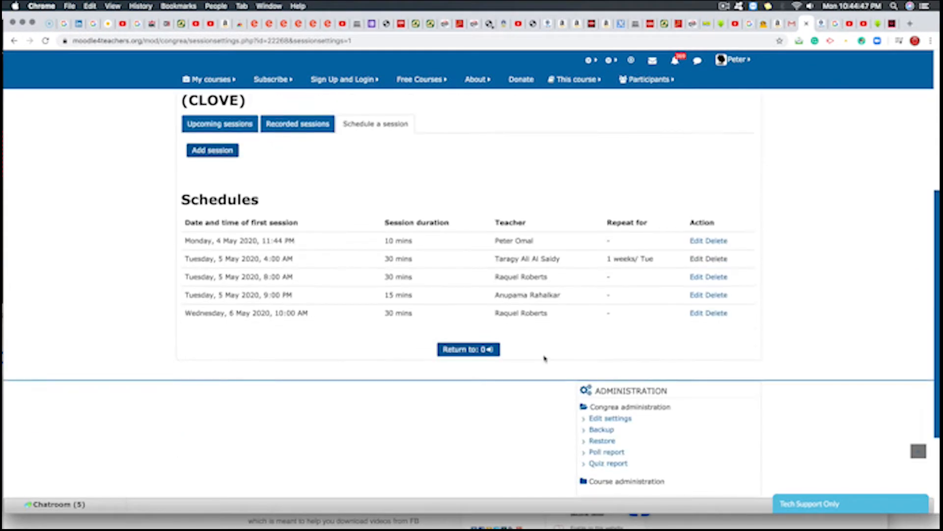
{"action": "mouse_move", "coordinate": [488, 283]}
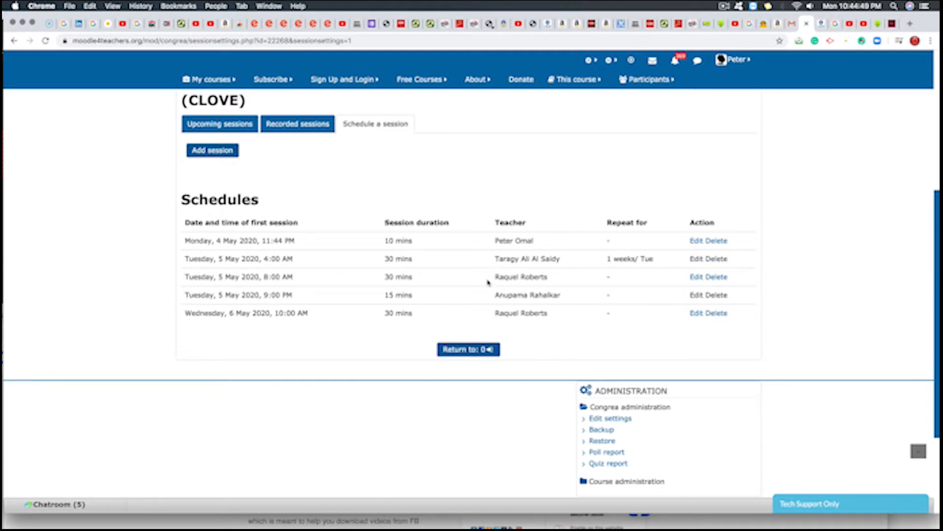
{"action": "scroll", "scroll_direction": "up", "scroll_amount": 3}
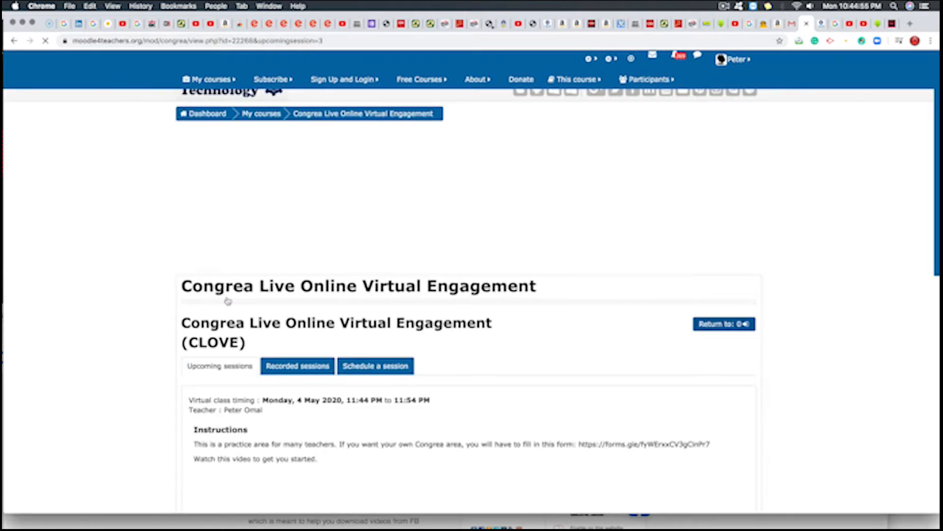
{"action": "scroll", "scroll_direction": "down", "scroll_amount": 3}
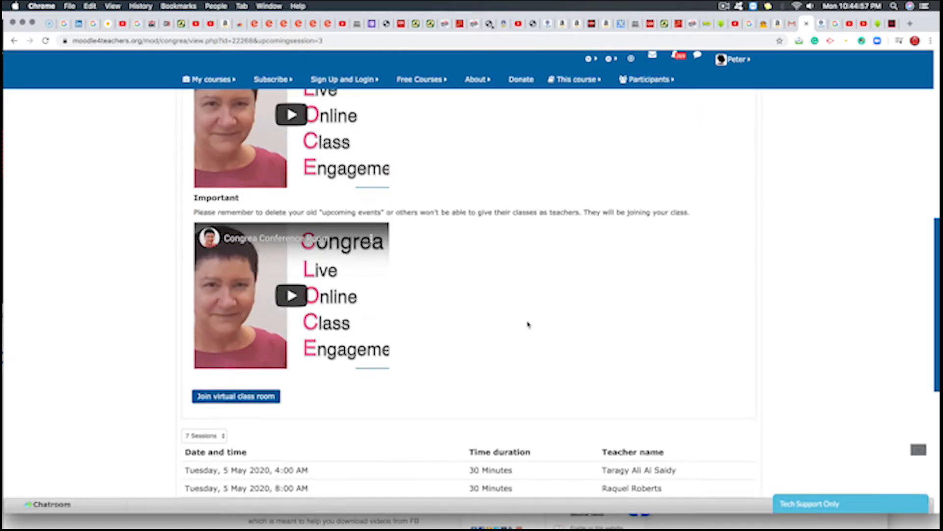
{"action": "left_click", "coordinate": [236, 396]}
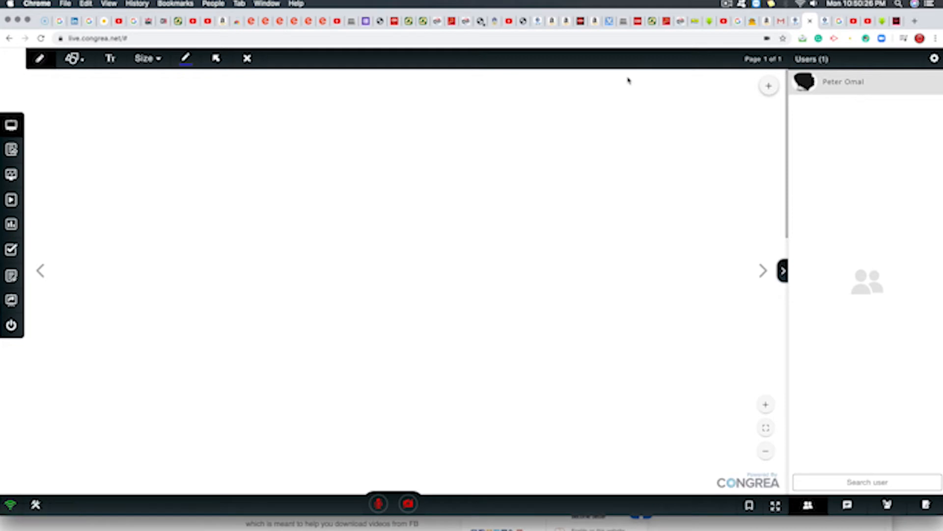
{"action": "mouse_move", "coordinate": [295, 90]}
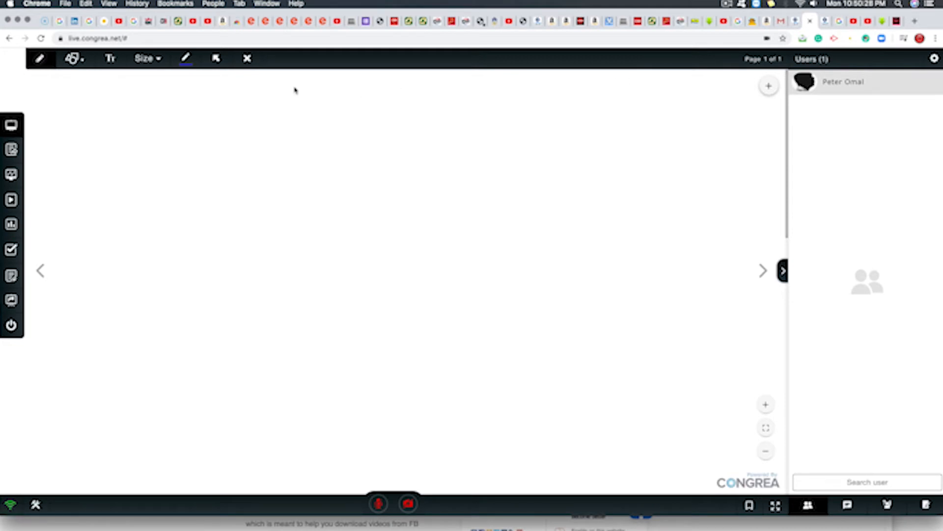
{"action": "mouse_move", "coordinate": [39, 59]}
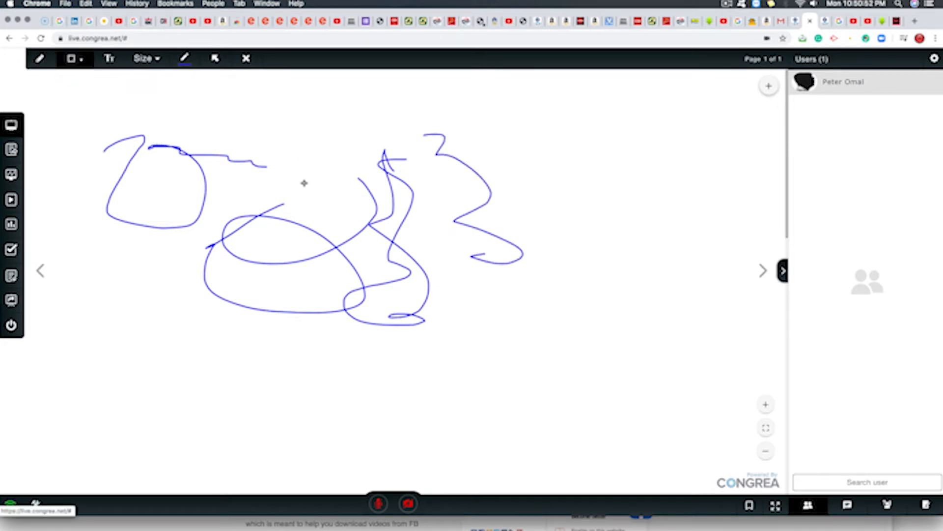
Clear the scribbles and draw a tall blue rectangle left of the board centre, widening it.
{"action": "left_click_drag", "start_coordinate": [490, 144], "coordinate": [616, 356]}
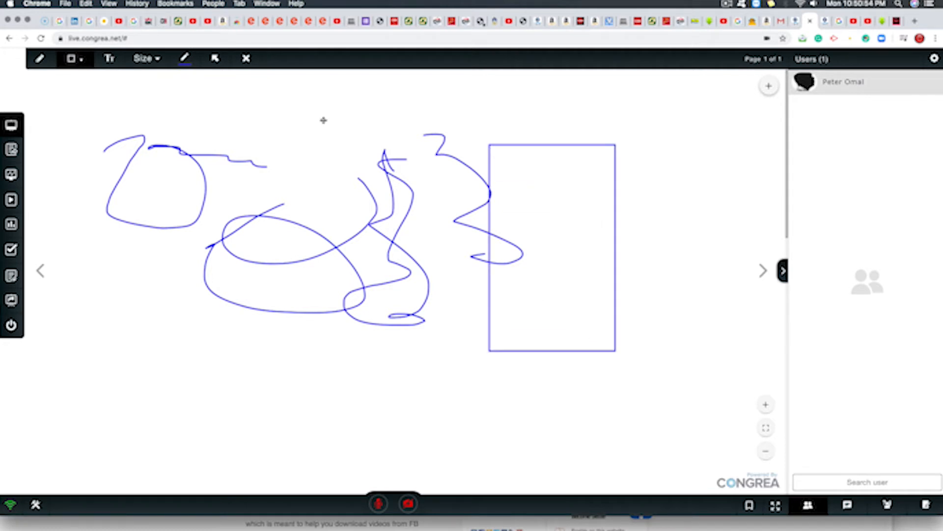
{"action": "left_click", "coordinate": [245, 58]}
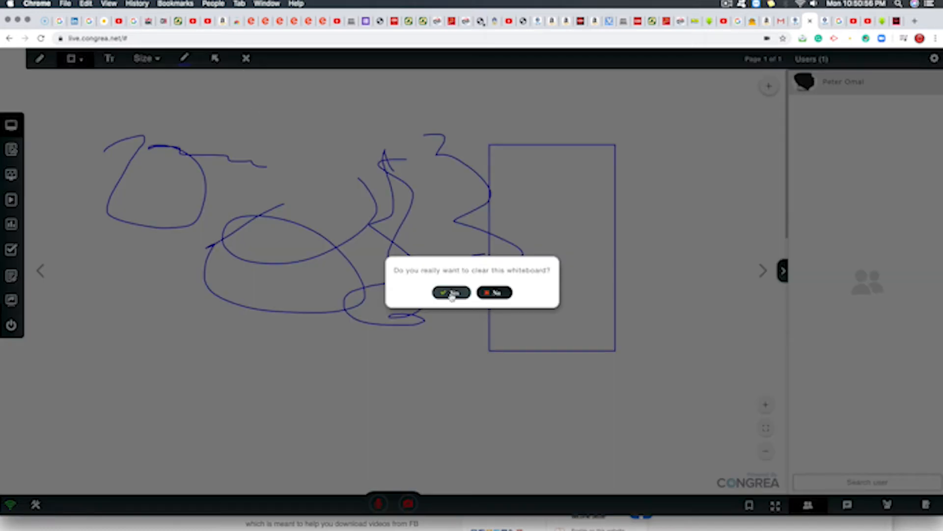
{"action": "left_click", "coordinate": [450, 292]}
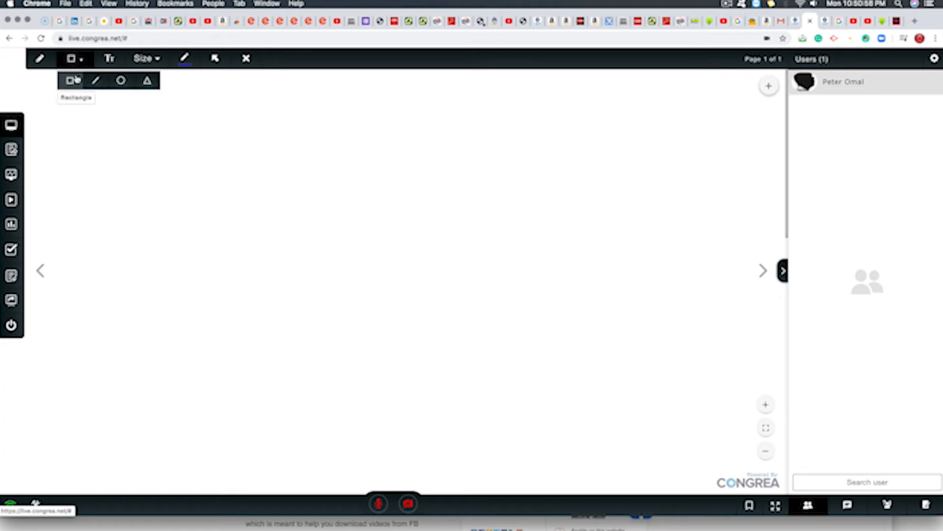
{"action": "left_click_drag", "start_coordinate": [261, 187], "coordinate": [360, 374]}
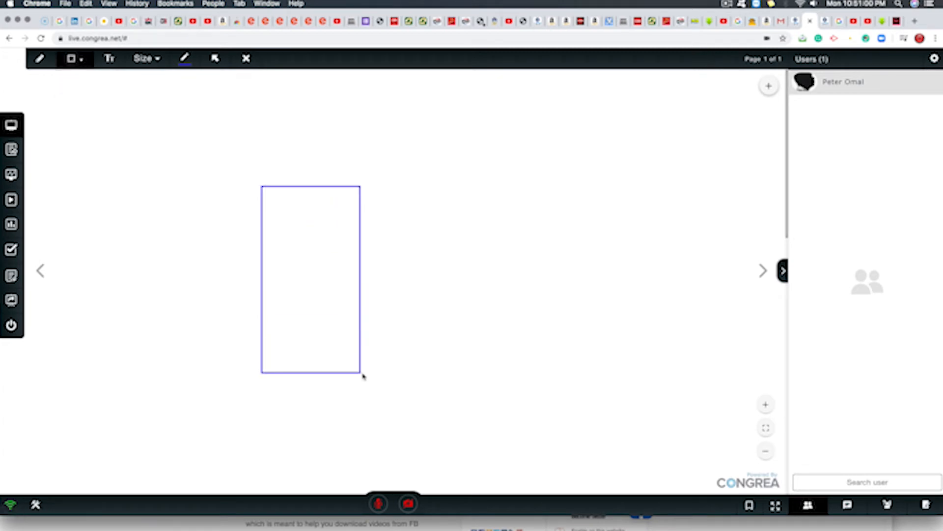
{"action": "left_click_drag", "start_coordinate": [361, 373], "coordinate": [399, 373]}
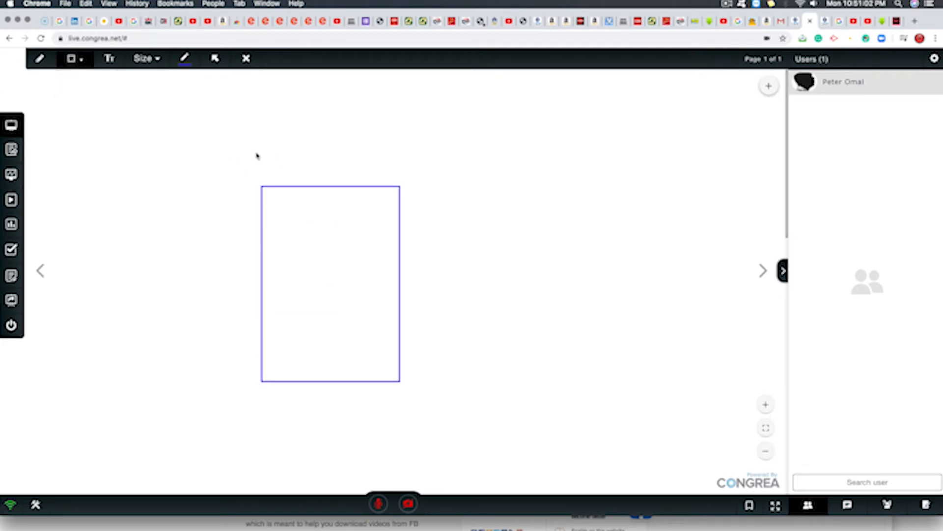
Draw a red circle overlapping the rectangle, then ready a cyan triangle.
{"action": "left_click", "coordinate": [185, 59]}
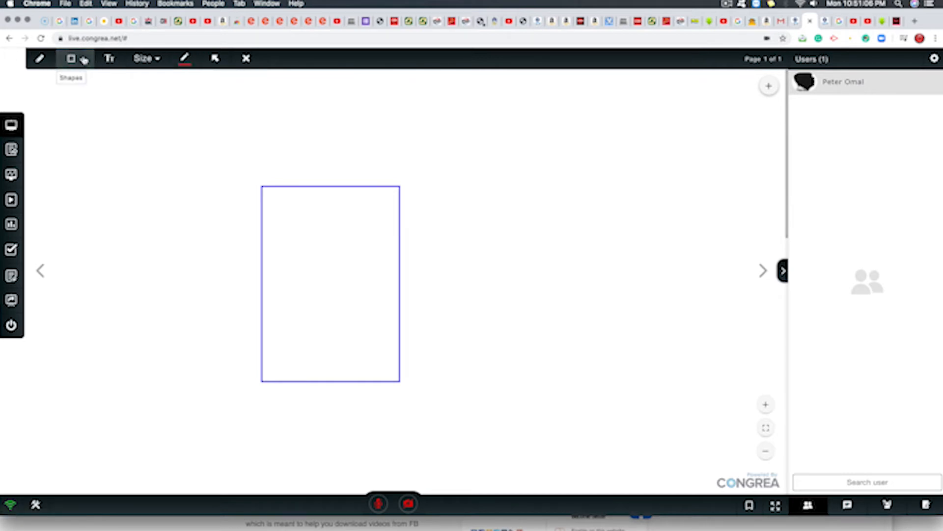
{"action": "left_click", "coordinate": [71, 59]}
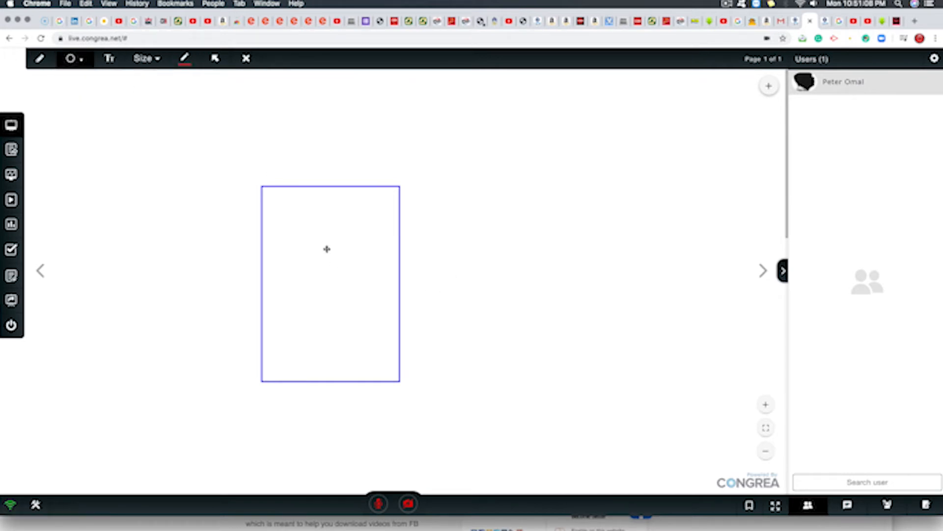
{"action": "left_click_drag", "start_coordinate": [325, 250], "coordinate": [487, 421]}
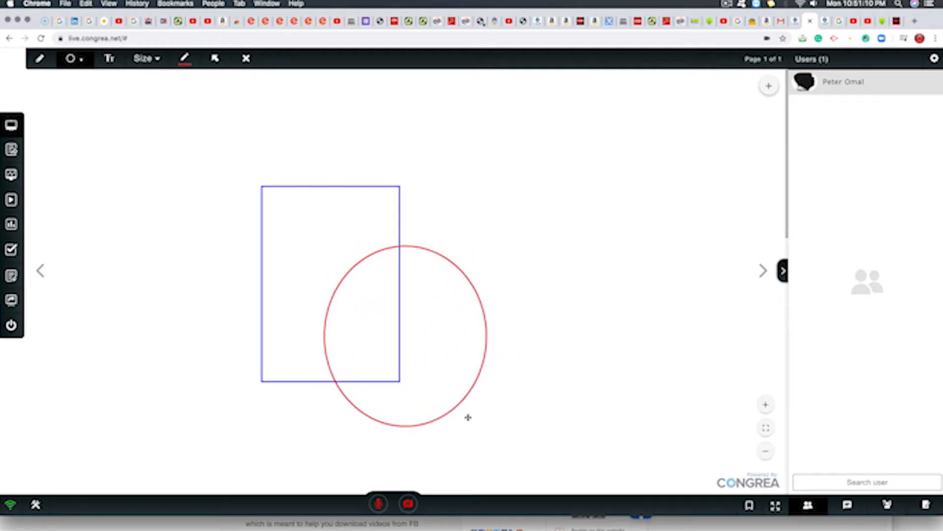
{"action": "mouse_move", "coordinate": [74, 59]}
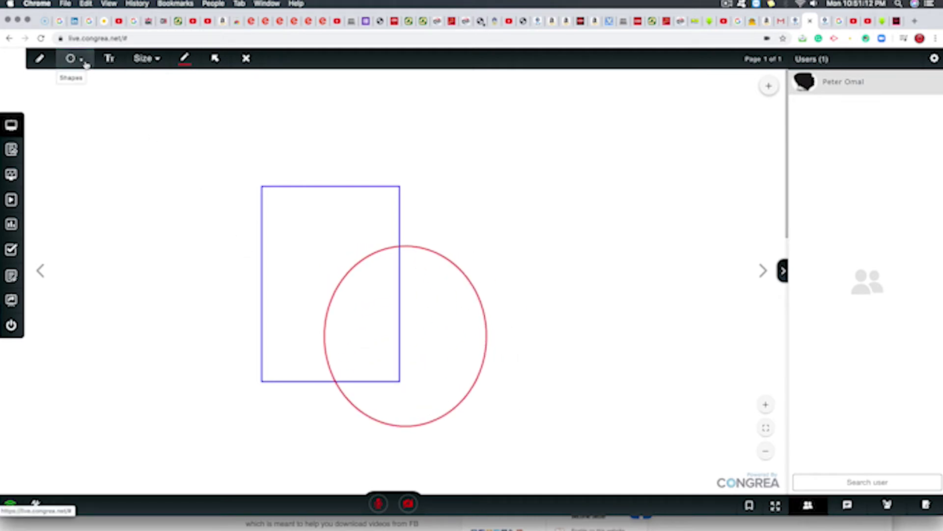
{"action": "left_click", "coordinate": [69, 59]}
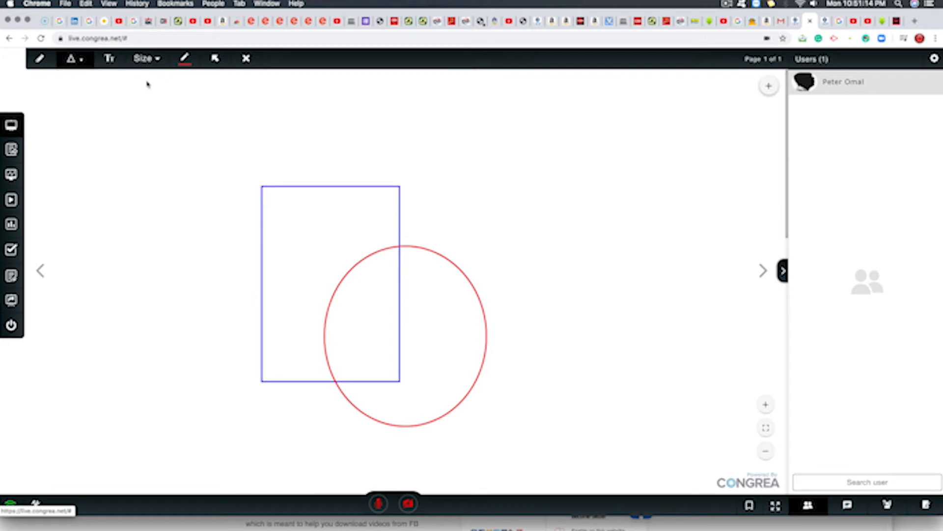
{"action": "left_click", "coordinate": [185, 59]}
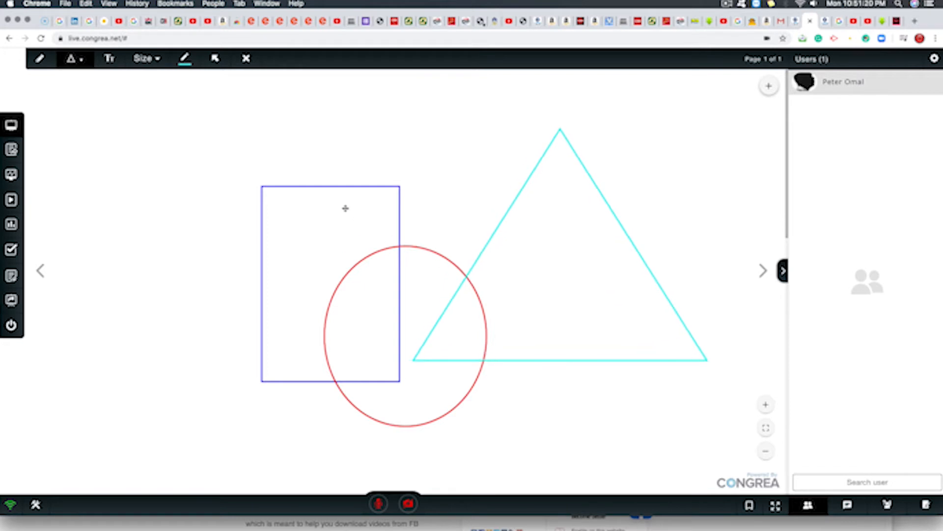
{"action": "mouse_move", "coordinate": [101, 77]}
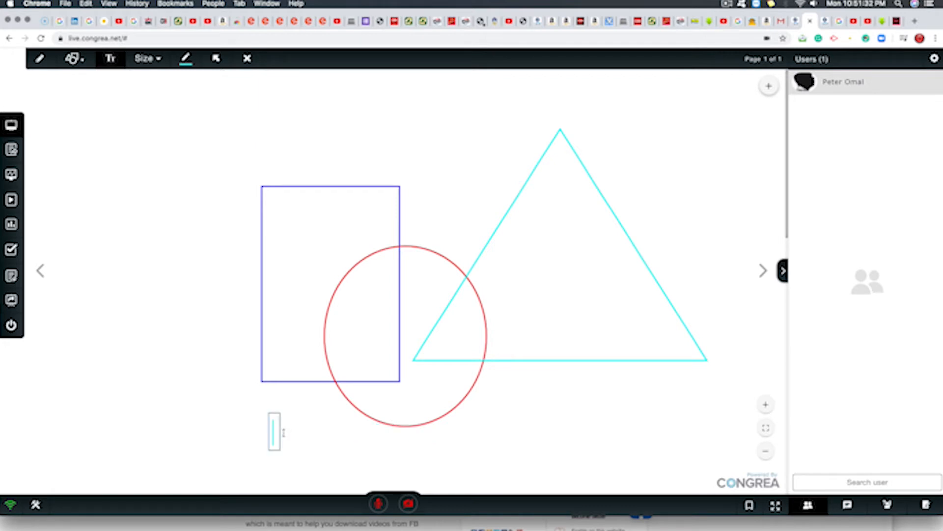
Label the shapes Rectangle, Circle and Triangle in cyan, then clear the whole whiteboard.
{"action": "type", "text": "Recta"}
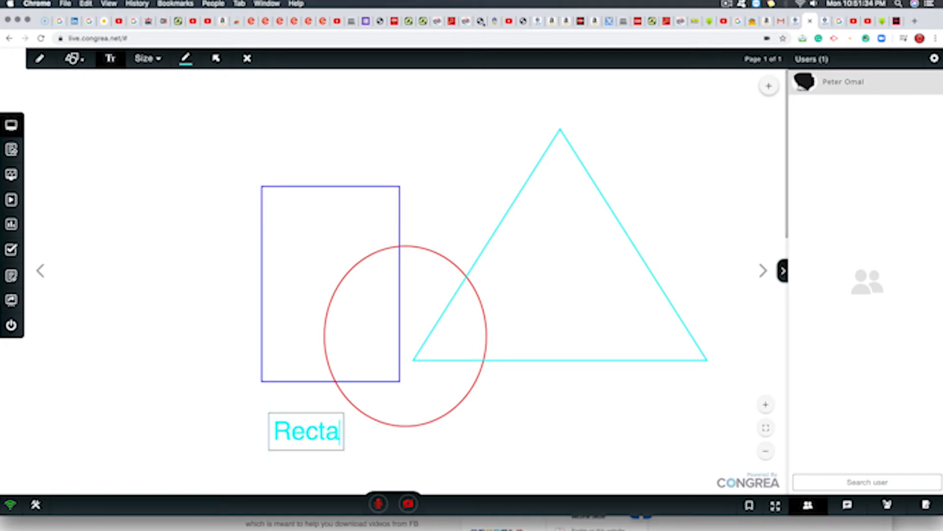
{"action": "type", "text": "ngle"}
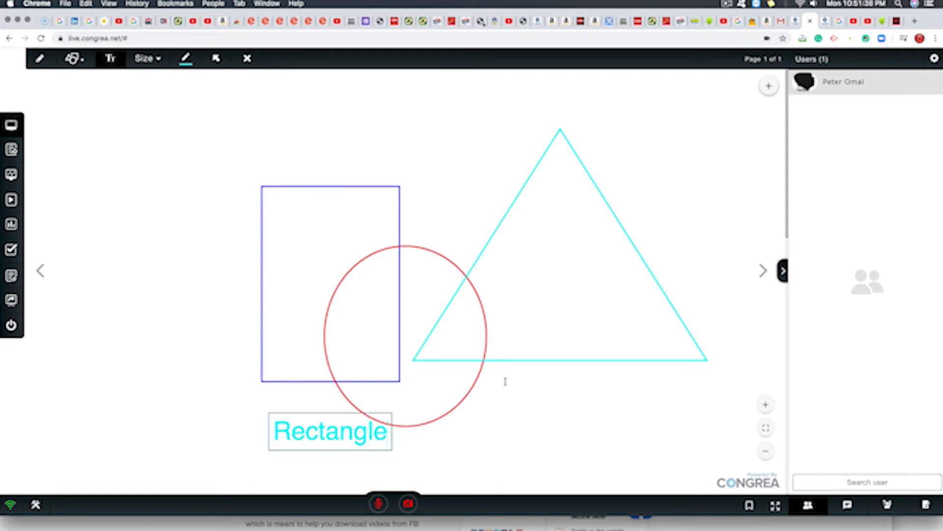
{"action": "left_click", "coordinate": [502, 382]}
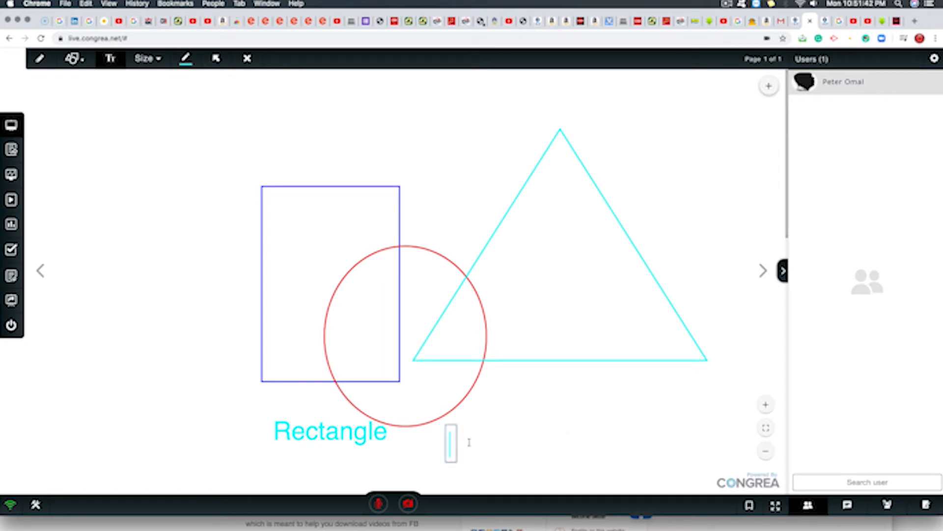
{"action": "type", "text": "Circle"}
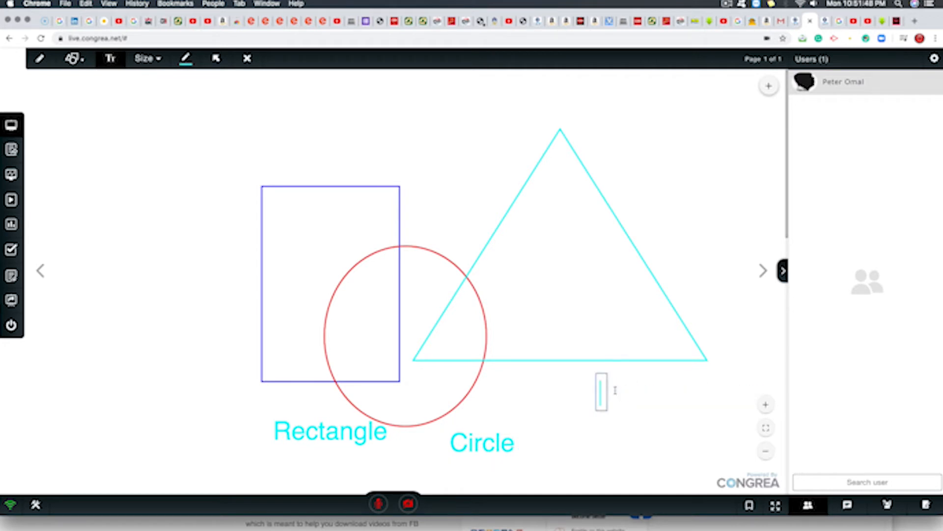
{"action": "type", "text": "Triangle"}
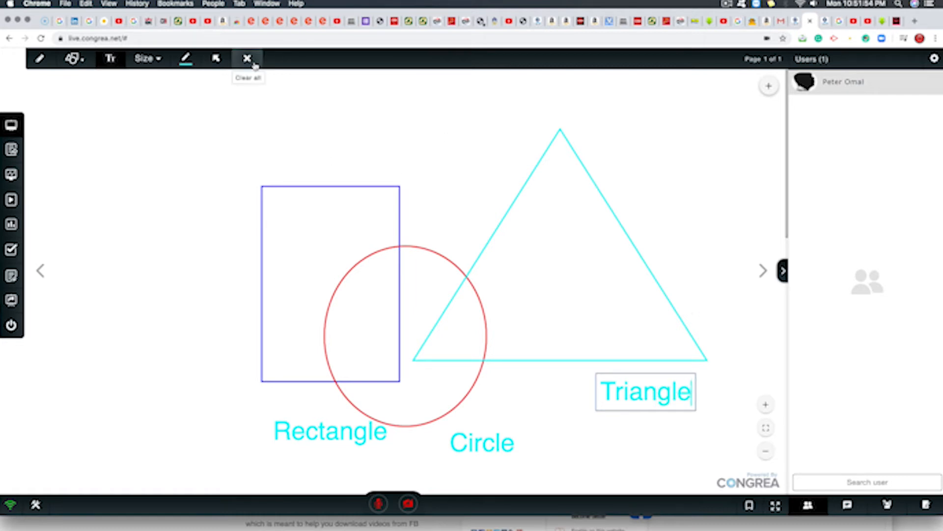
{"action": "left_click", "coordinate": [246, 59]}
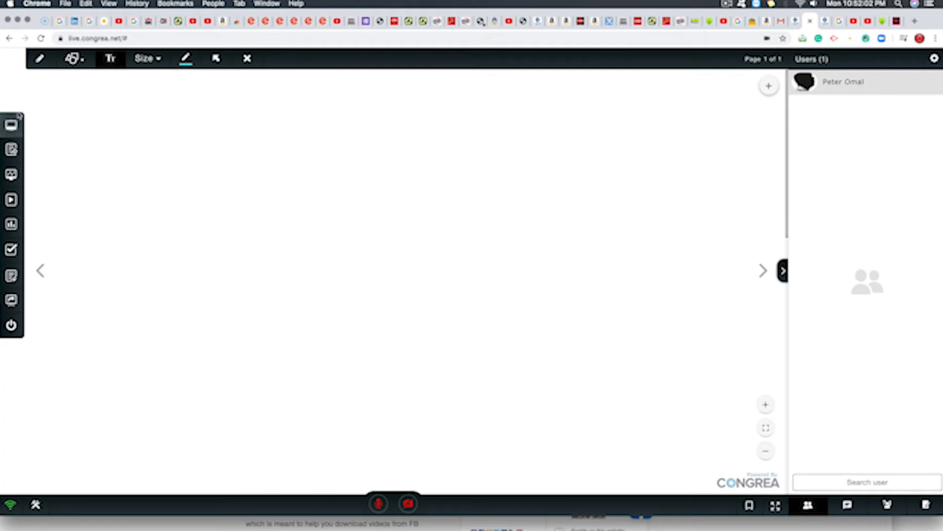
{"action": "mouse_move", "coordinate": [10, 127]}
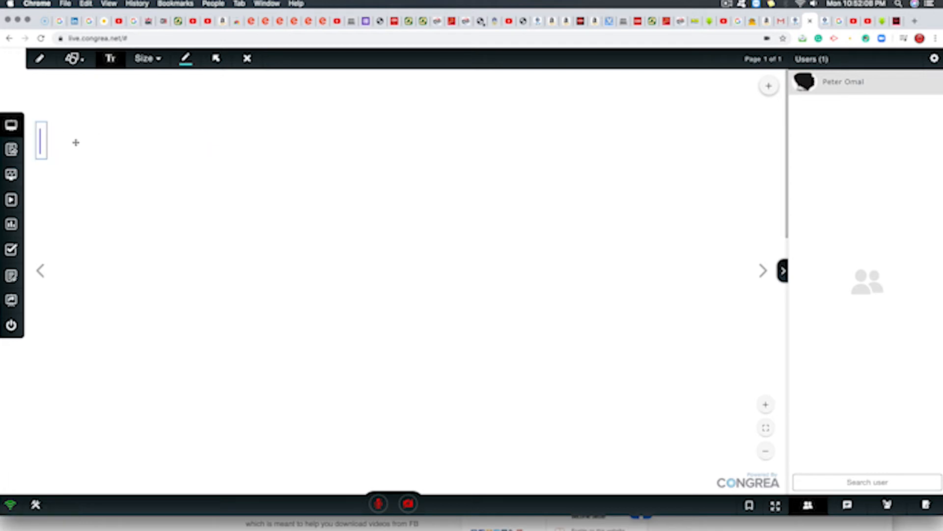
{"action": "mouse_move", "coordinate": [79, 149]}
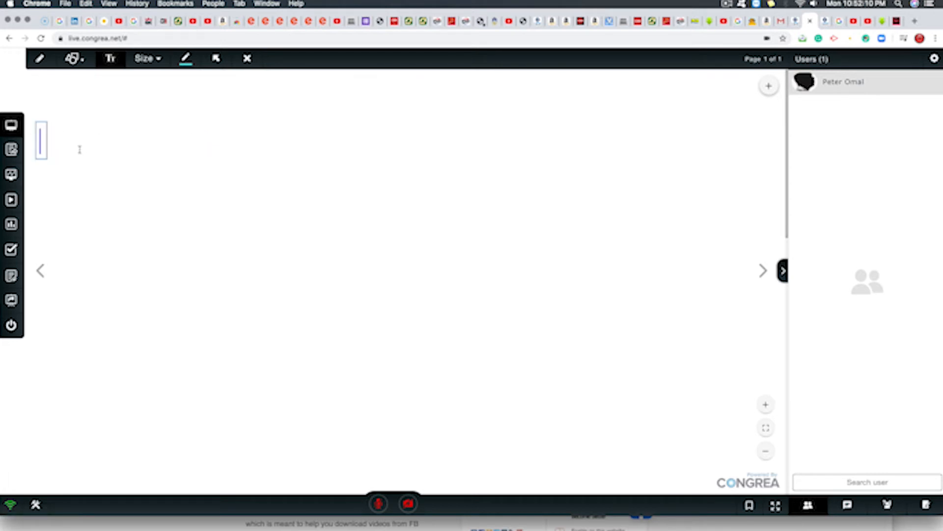
Type the blue heading 'Presentation' near the top left of the whiteboard.
{"action": "type", "text": "Pre"}
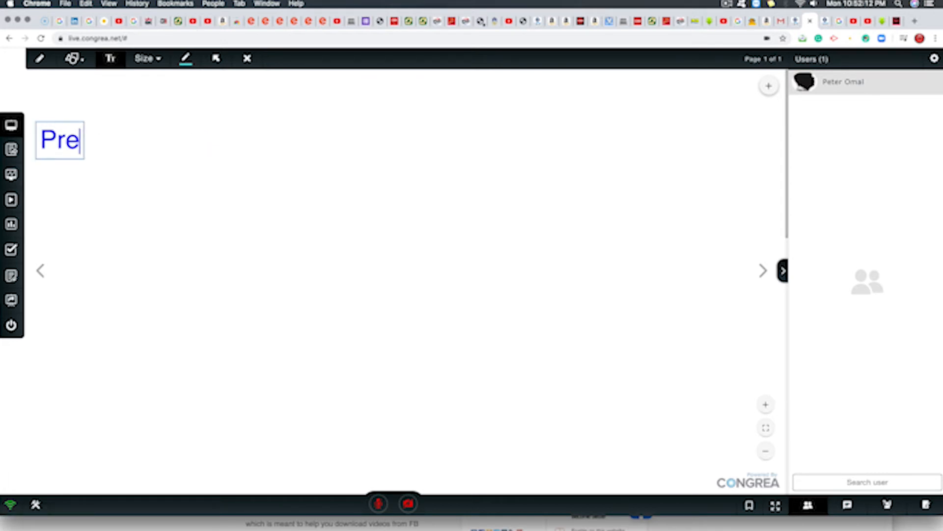
{"action": "type", "text": "sentatio"}
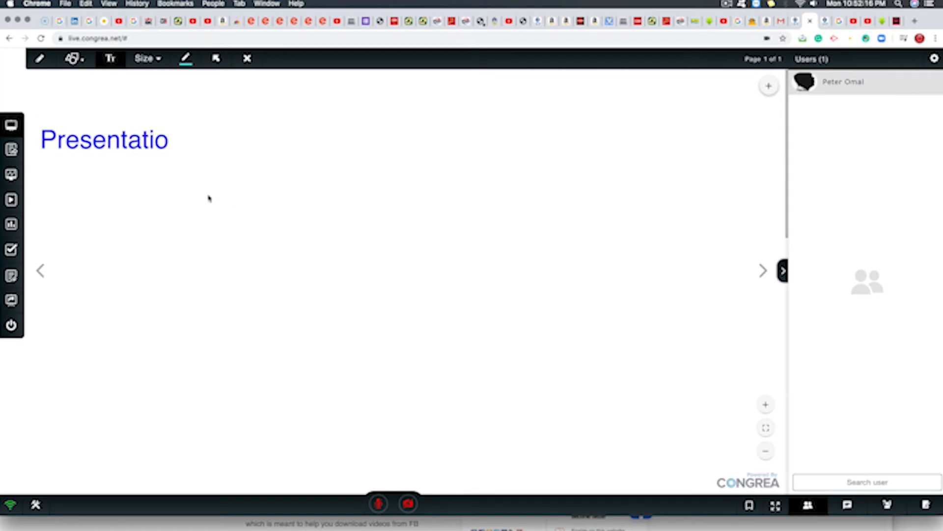
{"action": "mouse_move", "coordinate": [10, 149]}
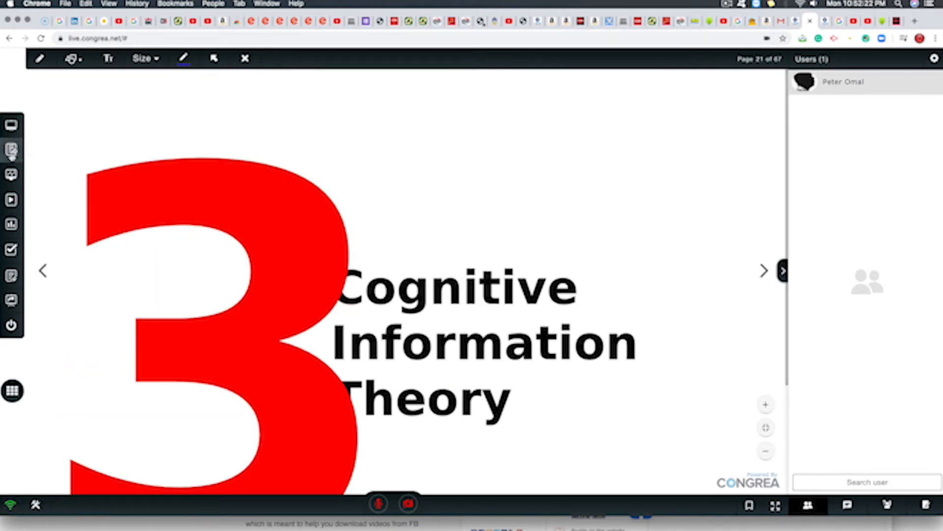
{"action": "mouse_move", "coordinate": [597, 315]}
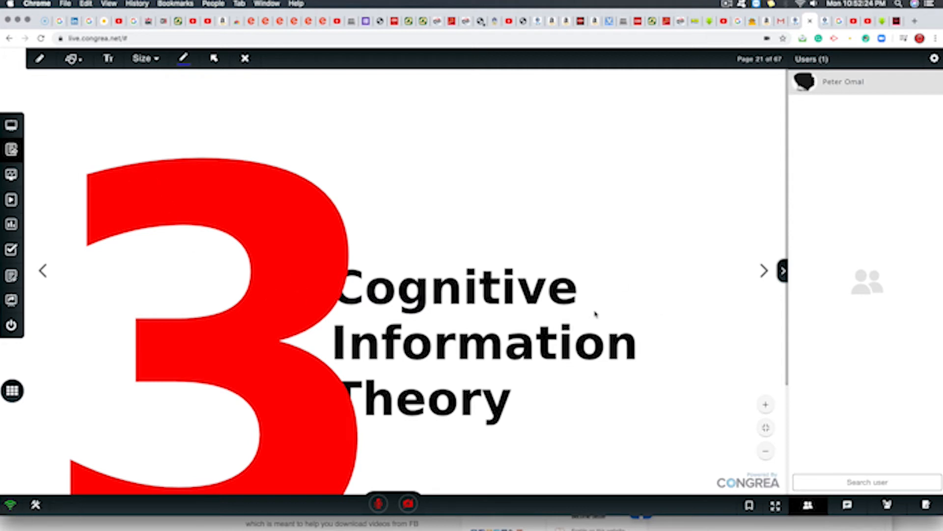
{"action": "mouse_move", "coordinate": [765, 451]}
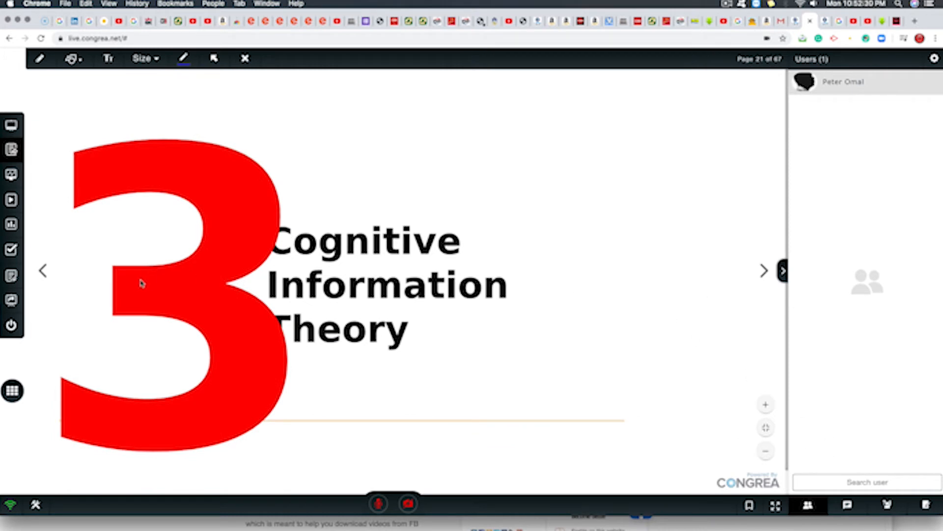
Advance the shared slide deck forward to the Cognitivist theory slide.
{"action": "left_click", "coordinate": [765, 271]}
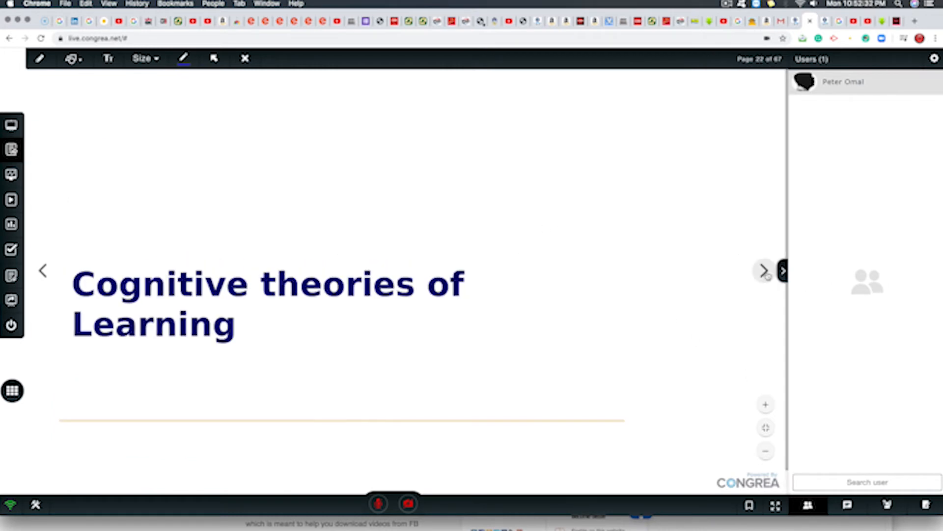
{"action": "left_click", "coordinate": [766, 271]}
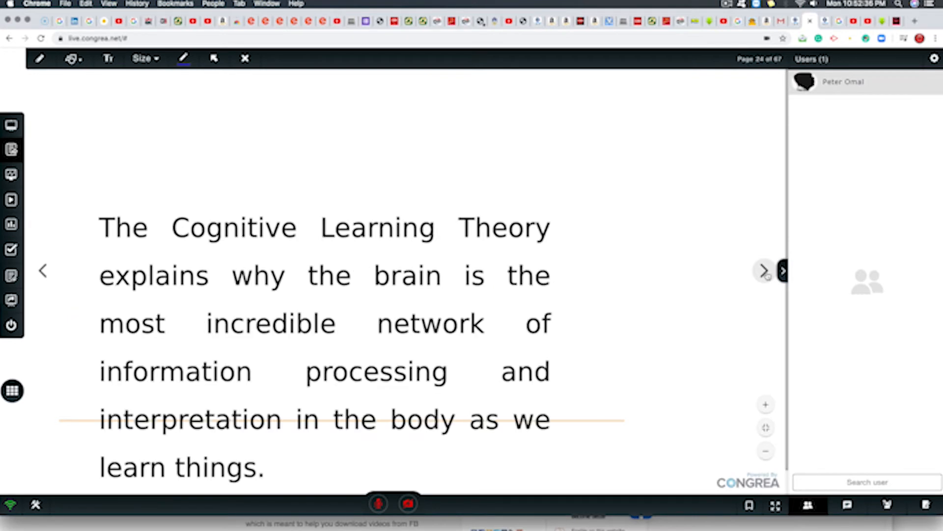
{"action": "left_click", "coordinate": [765, 271]}
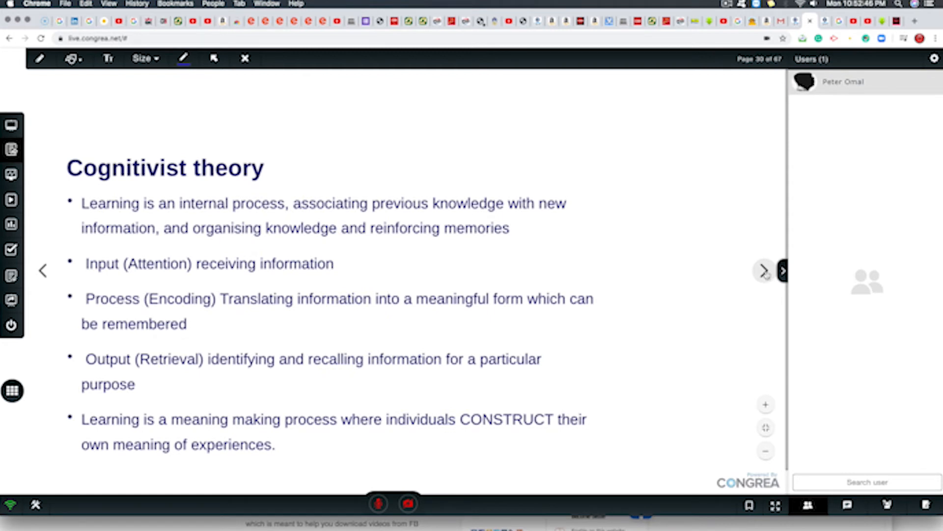
{"action": "mouse_move", "coordinate": [11, 149]}
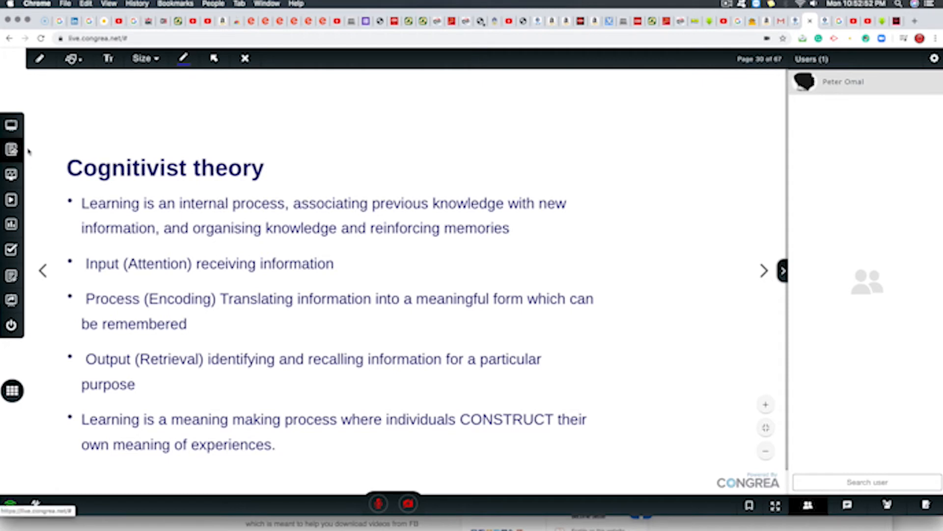
{"action": "mouse_move", "coordinate": [10, 149]}
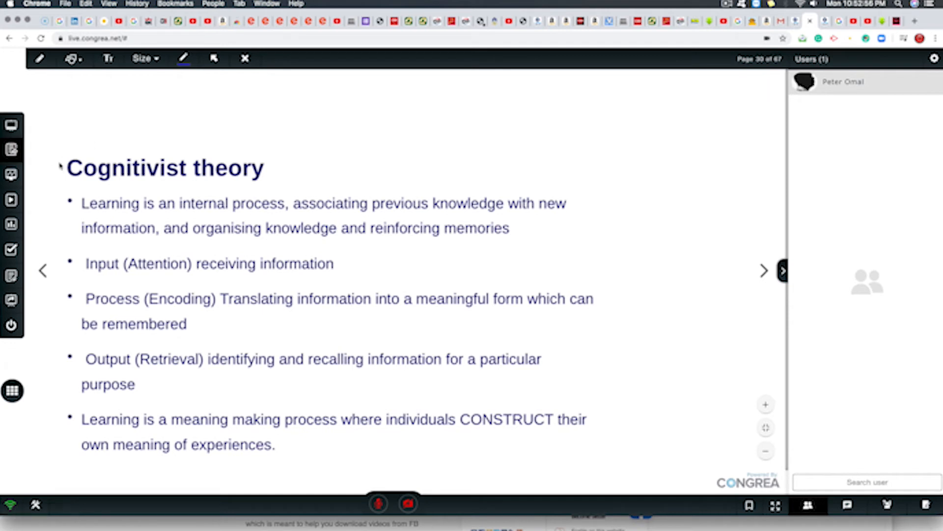
{"action": "mouse_move", "coordinate": [10, 173]}
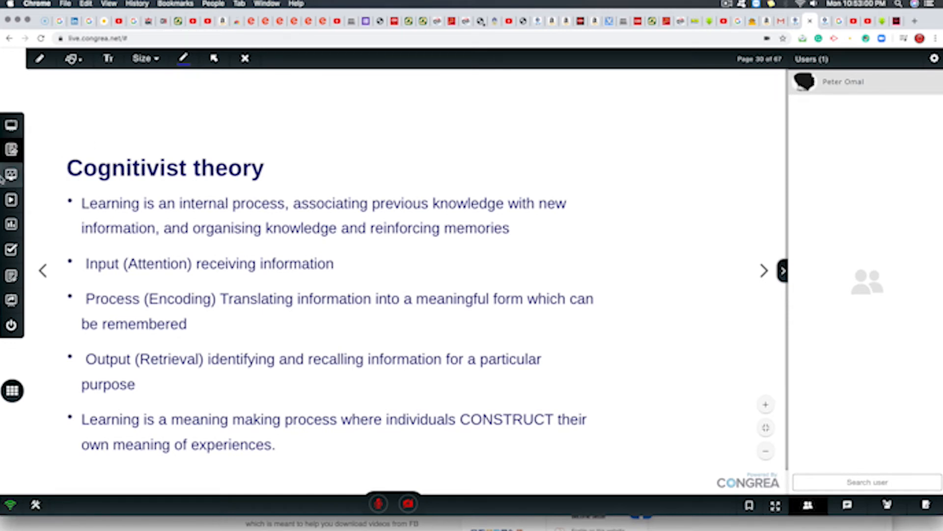
{"action": "mouse_move", "coordinate": [10, 173]}
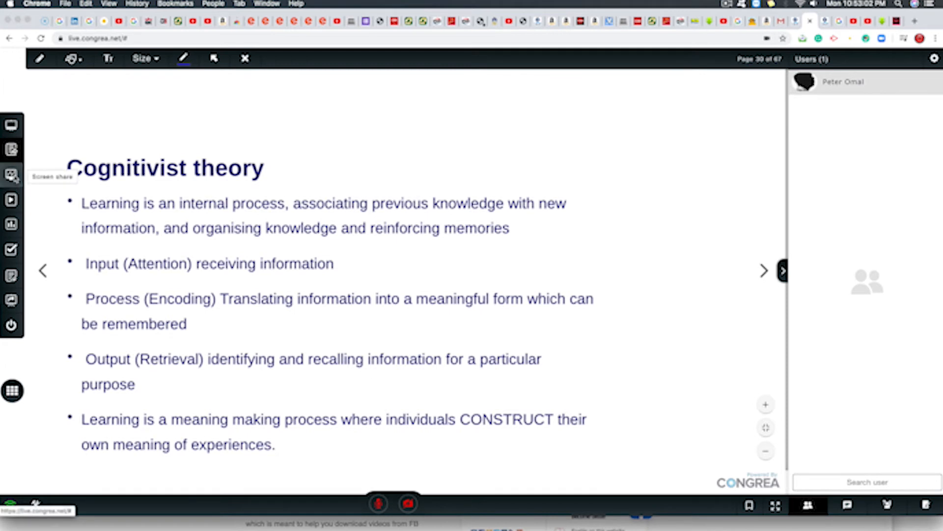
Share the entire Screen 1 with the class via Screen share.
{"action": "left_click", "coordinate": [10, 175]}
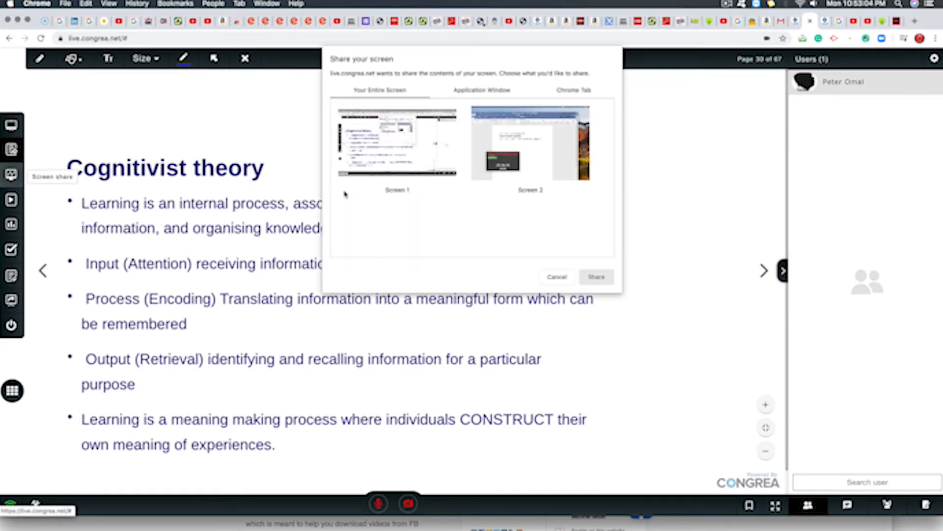
{"action": "left_click", "coordinate": [396, 145]}
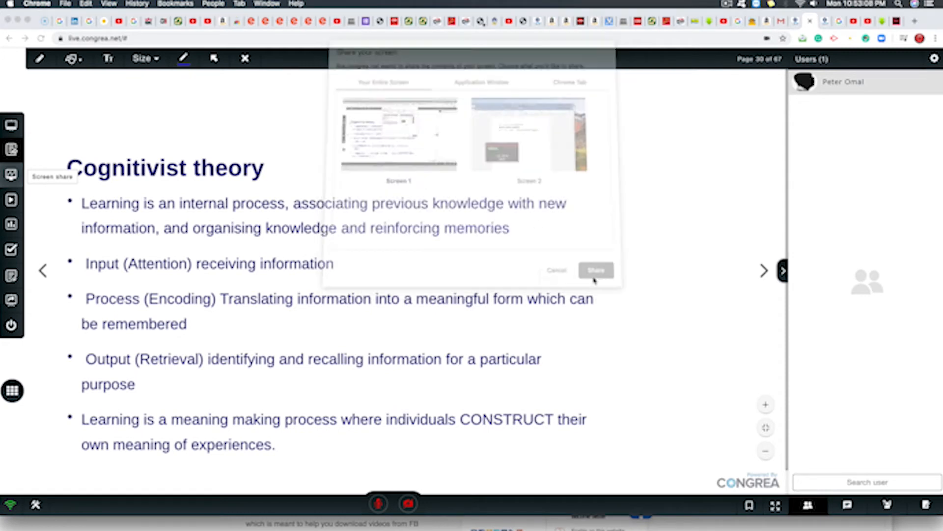
{"action": "left_click", "coordinate": [595, 270]}
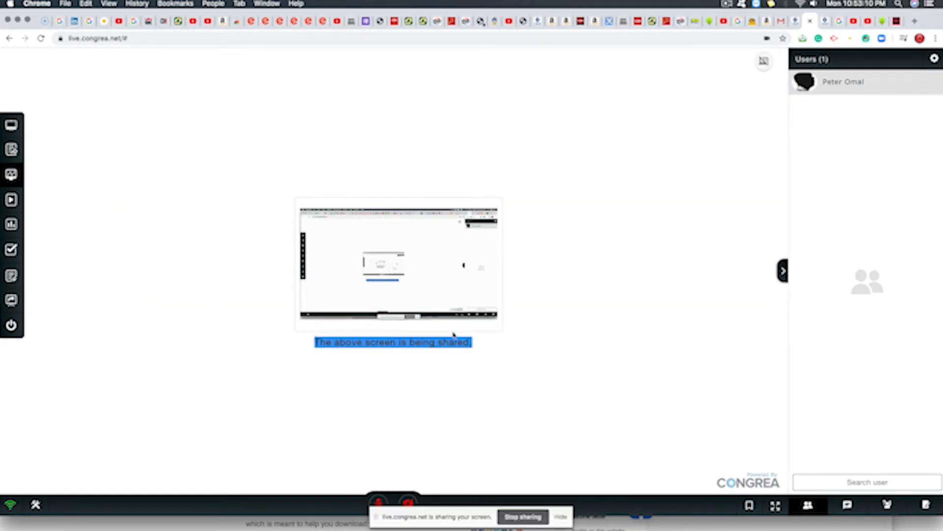
{"action": "mouse_move", "coordinate": [536, 442]}
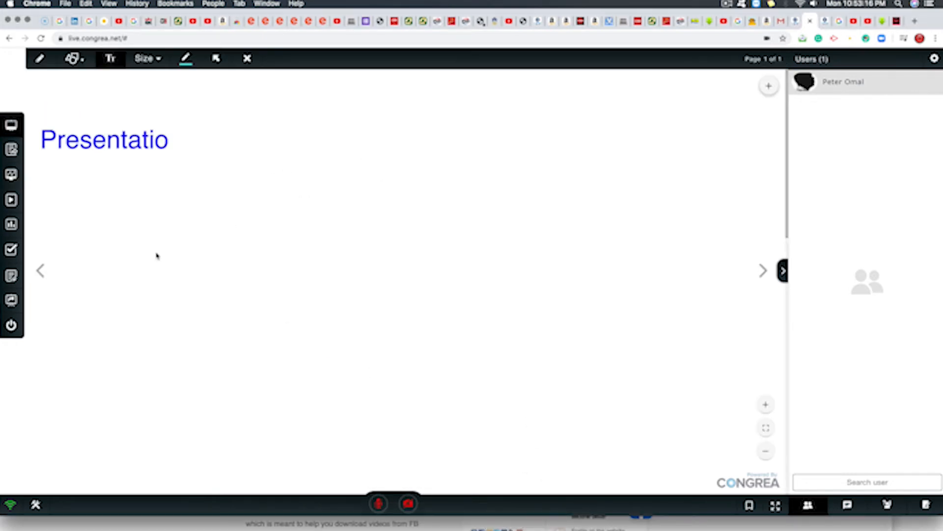
{"action": "mouse_move", "coordinate": [12, 198]}
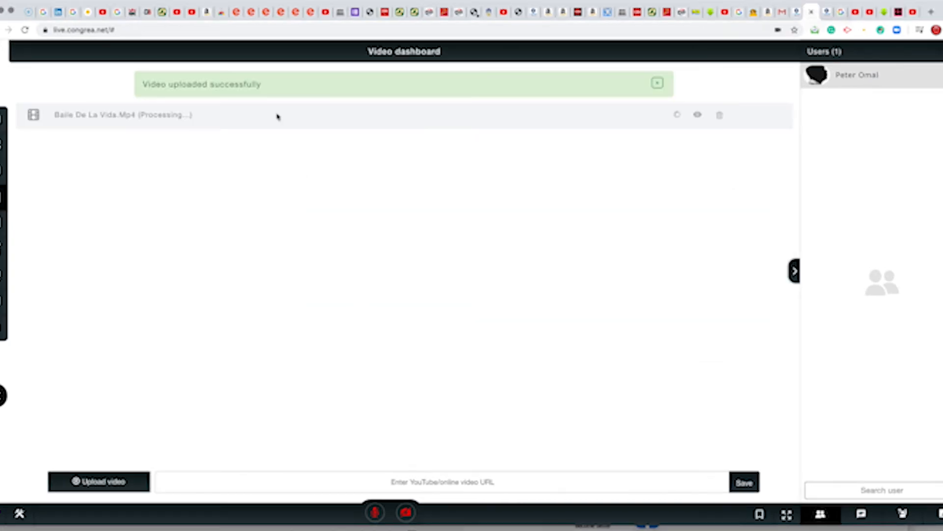
{"action": "mouse_move", "coordinate": [697, 115]}
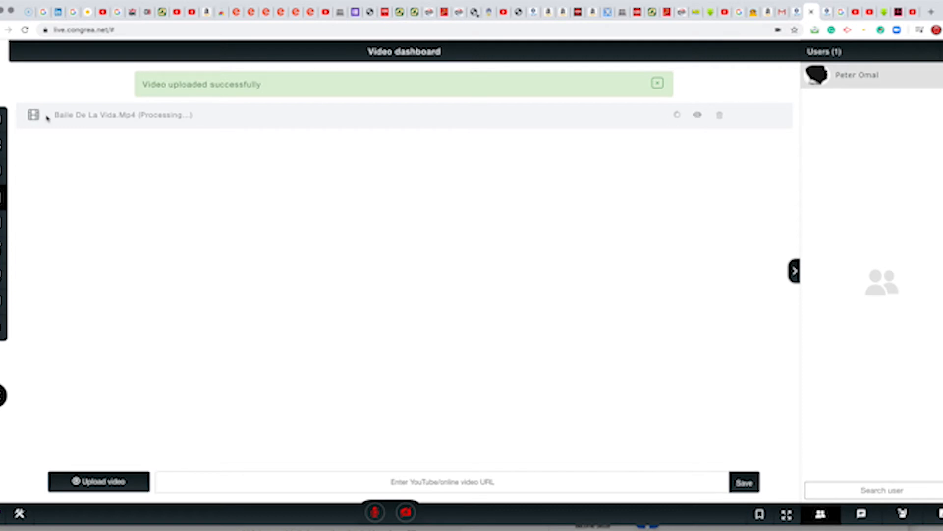
{"action": "mouse_move", "coordinate": [34, 252]}
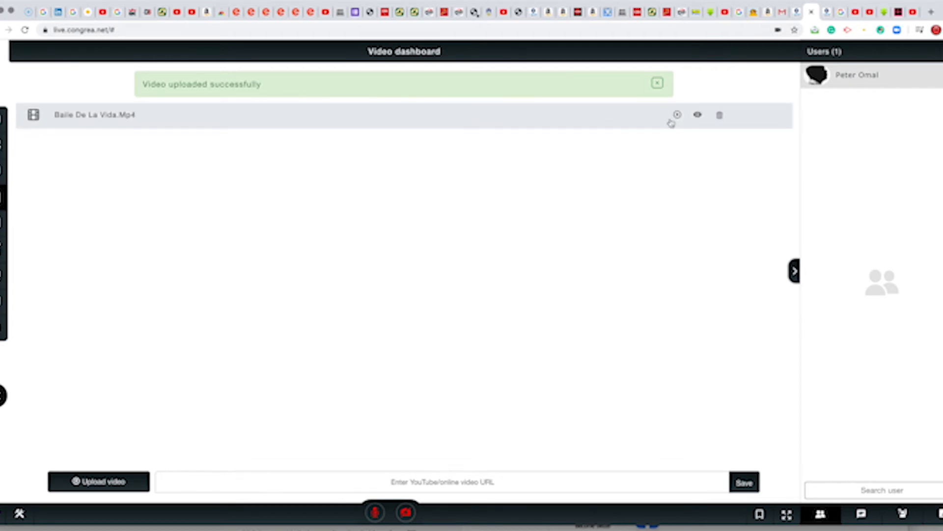
Play the uploaded Baile De La Vida video for the class.
{"action": "left_click", "coordinate": [676, 114]}
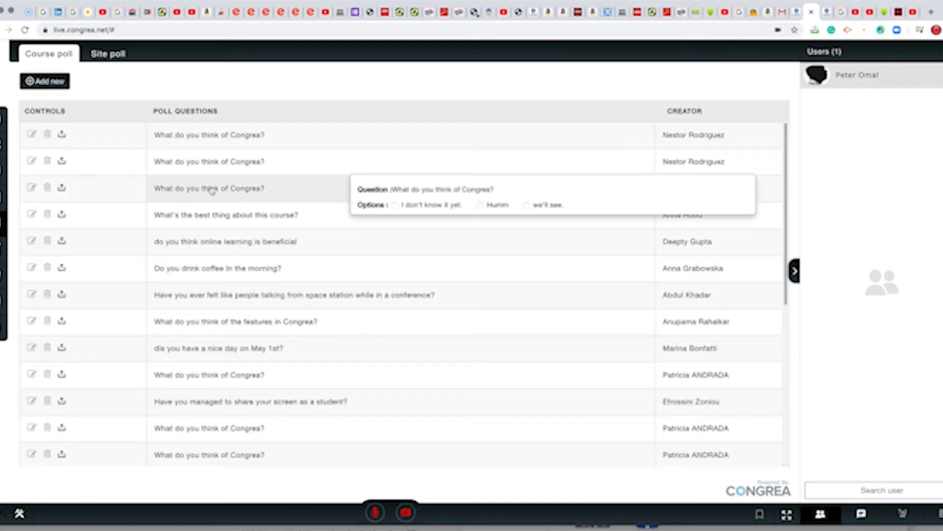
{"action": "mouse_move", "coordinate": [545, 173]}
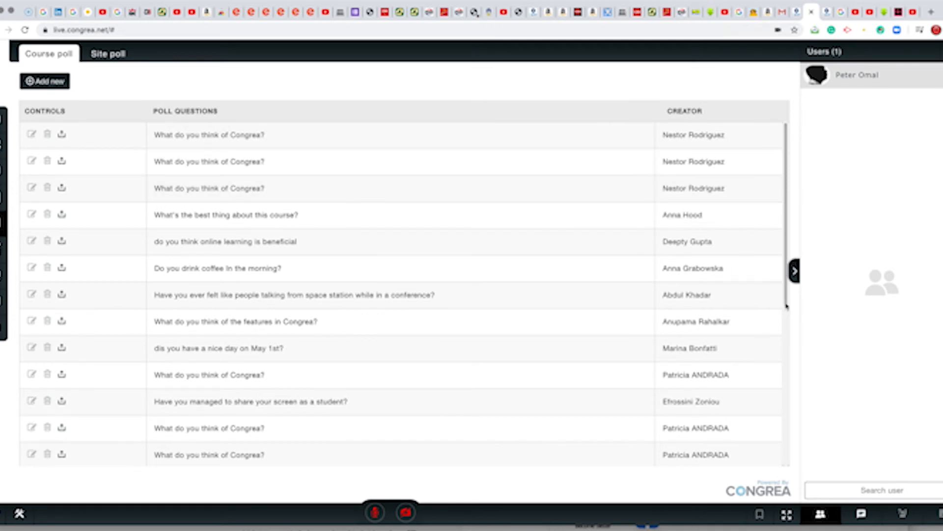
Scroll through the Course poll question list before moving to the quiz area.
{"action": "scroll", "scroll_direction": "down", "scroll_amount": 3}
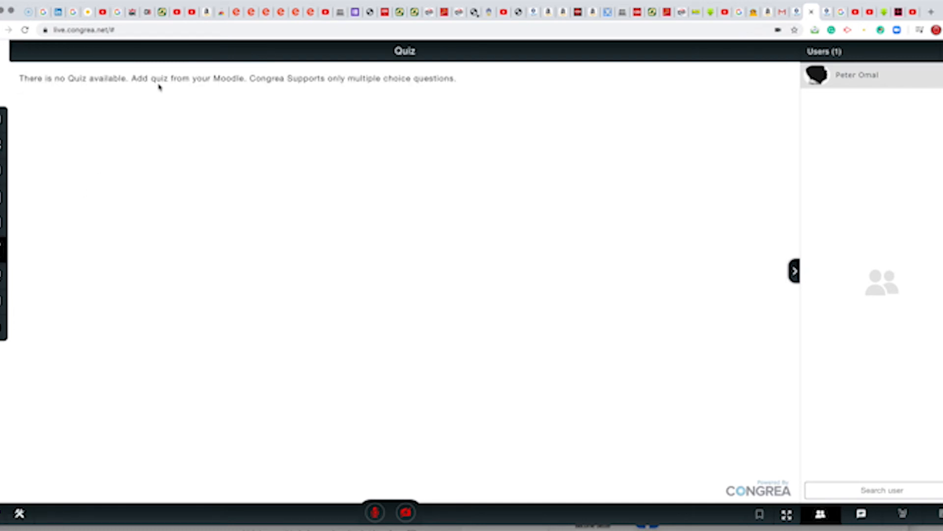
{"action": "mouse_move", "coordinate": [22, 330]}
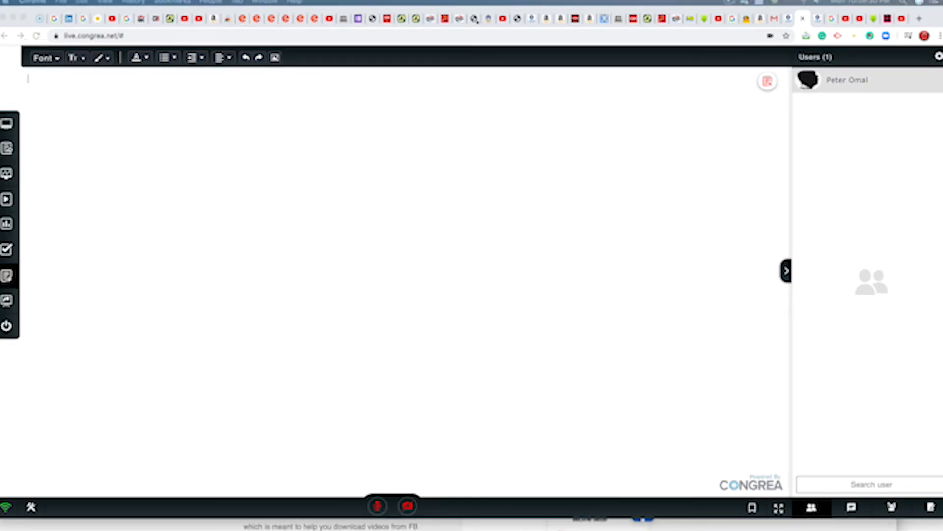
{"action": "mouse_move", "coordinate": [314, 149]}
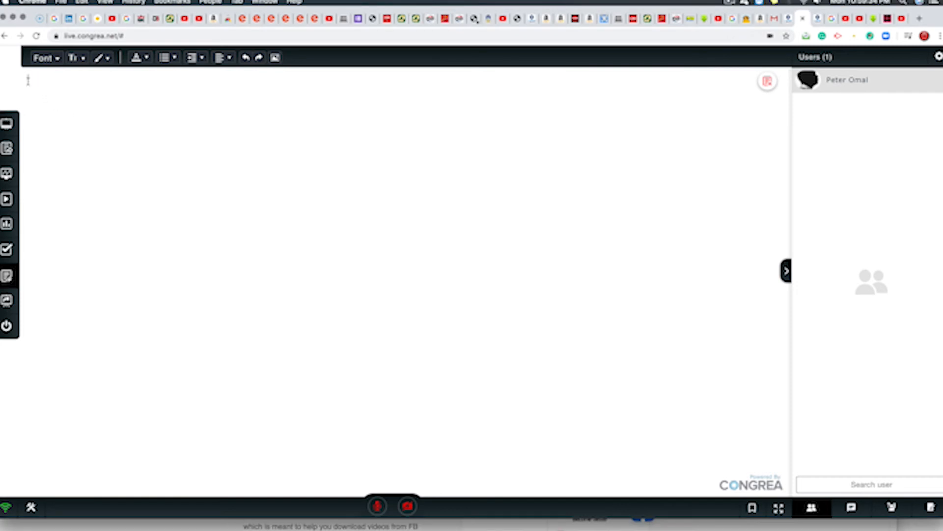
Enter 'demonstrate how to schedule a Congrea class.' and set the three goal lines to size 24.
{"action": "type", "text": "demonstrate how to schedule a Congrea class."}
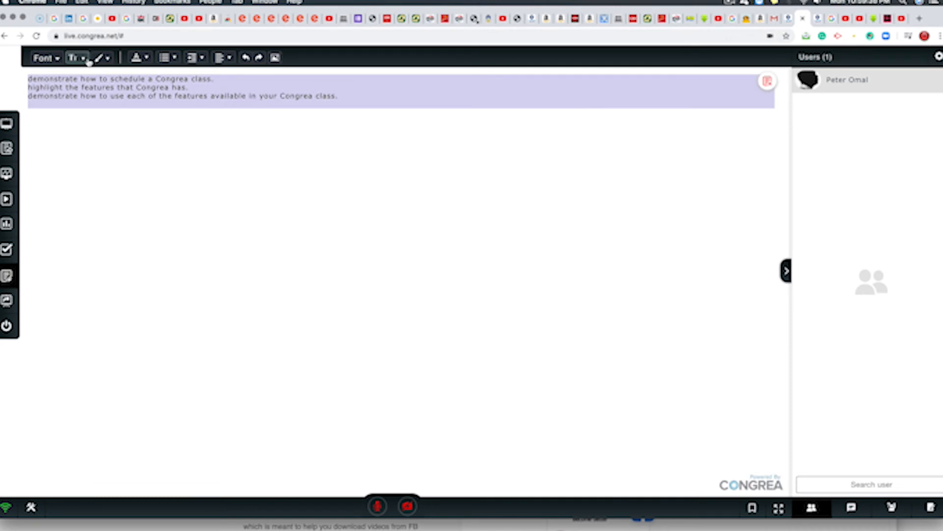
{"action": "left_click", "coordinate": [76, 57]}
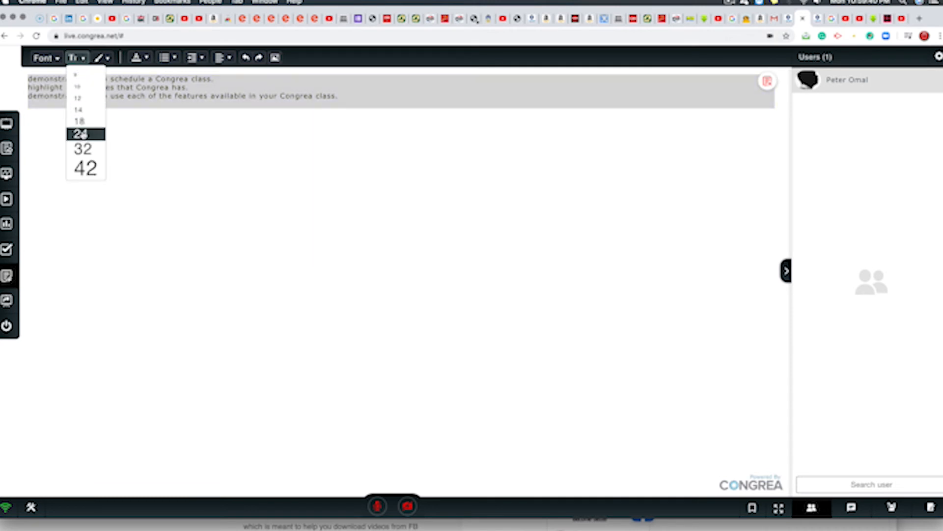
{"action": "left_click", "coordinate": [85, 133]}
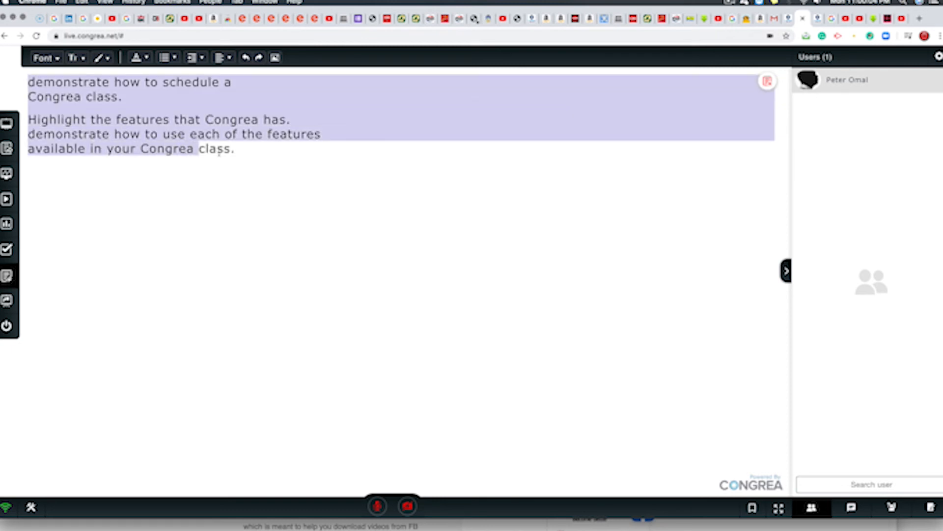
{"action": "left_click", "coordinate": [192, 57]}
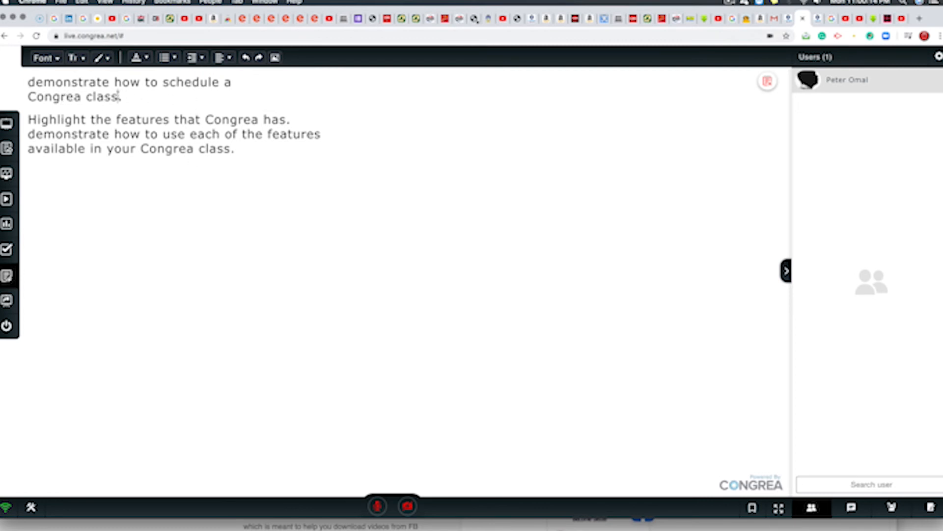
Select the first scheduling goal and bring up its text colour choices to make it red.
{"action": "left_click_drag", "start_coordinate": [27, 81], "coordinate": [122, 97]}
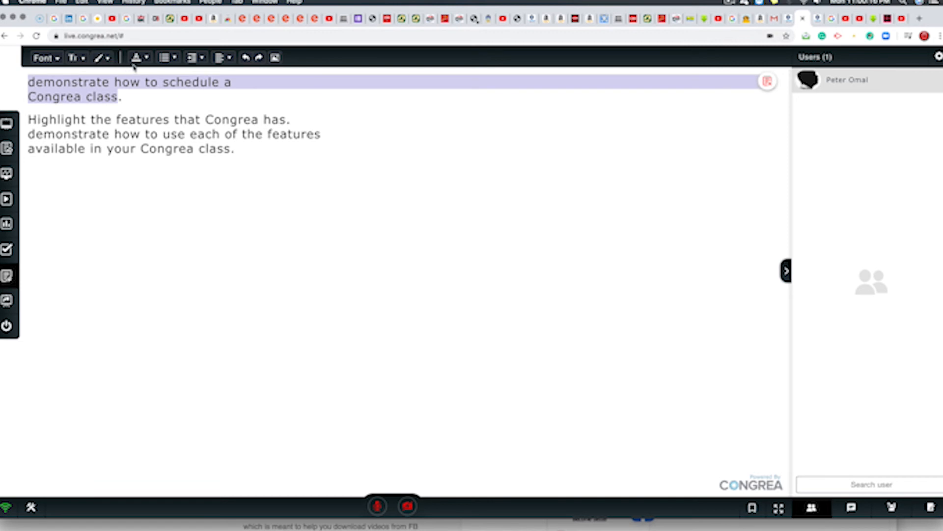
{"action": "left_click", "coordinate": [137, 57]}
{"action": "type", "text": "D"}
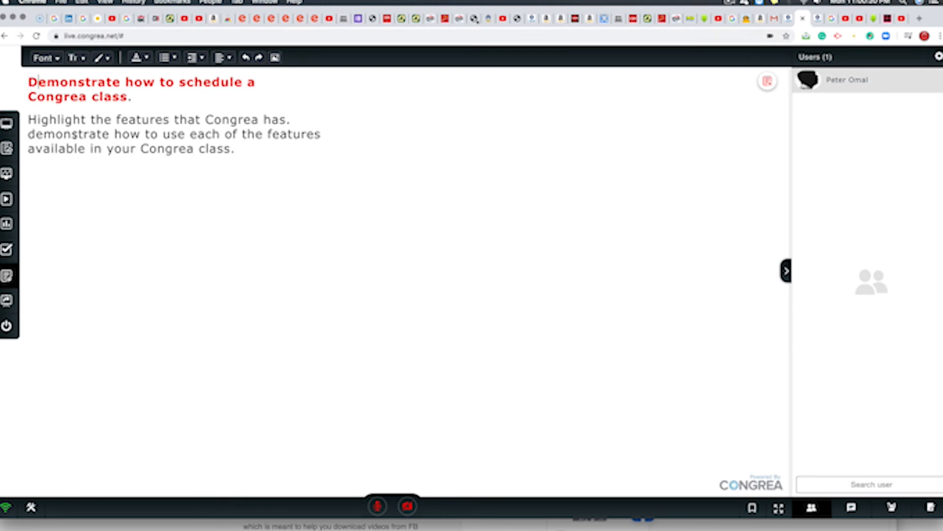
{"action": "mouse_move", "coordinate": [128, 257]}
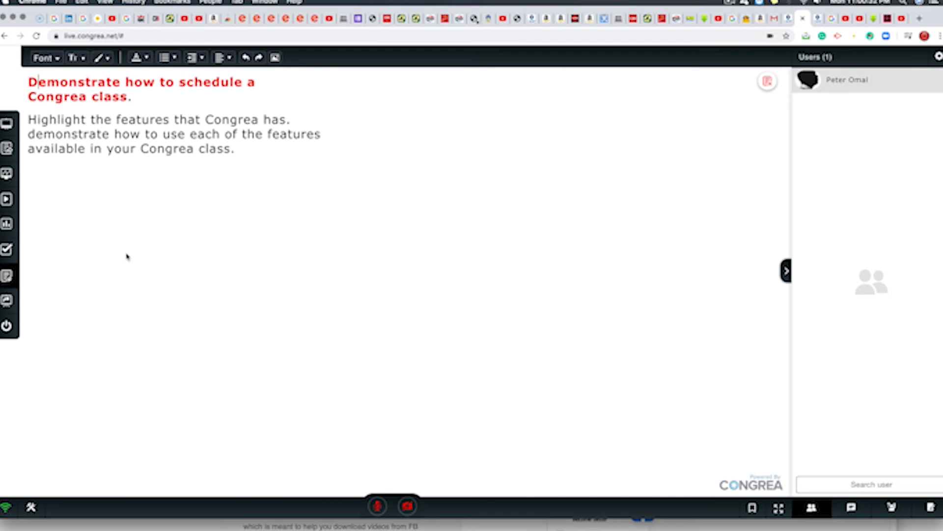
{"action": "mouse_move", "coordinate": [6, 303]}
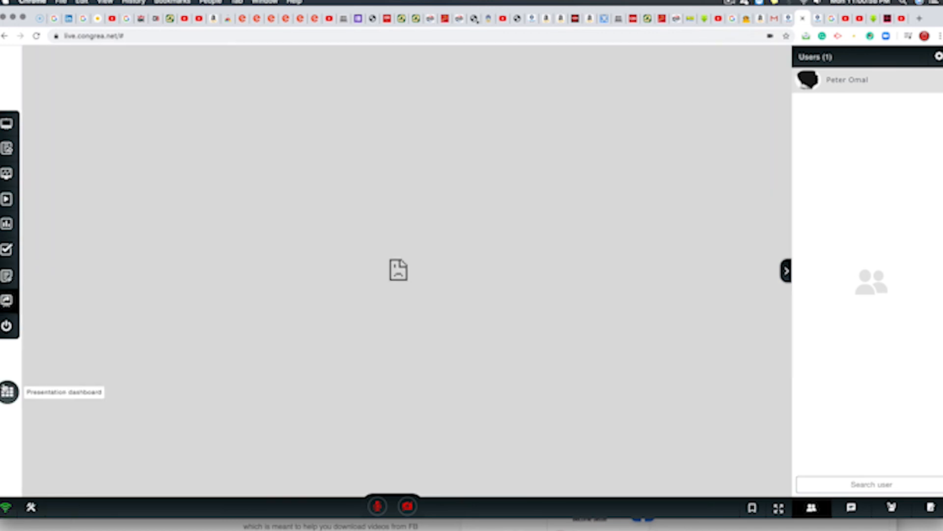
Show the presentation dashboard and confirm deleting the unwanted presentation link.
{"action": "left_click", "coordinate": [6, 391]}
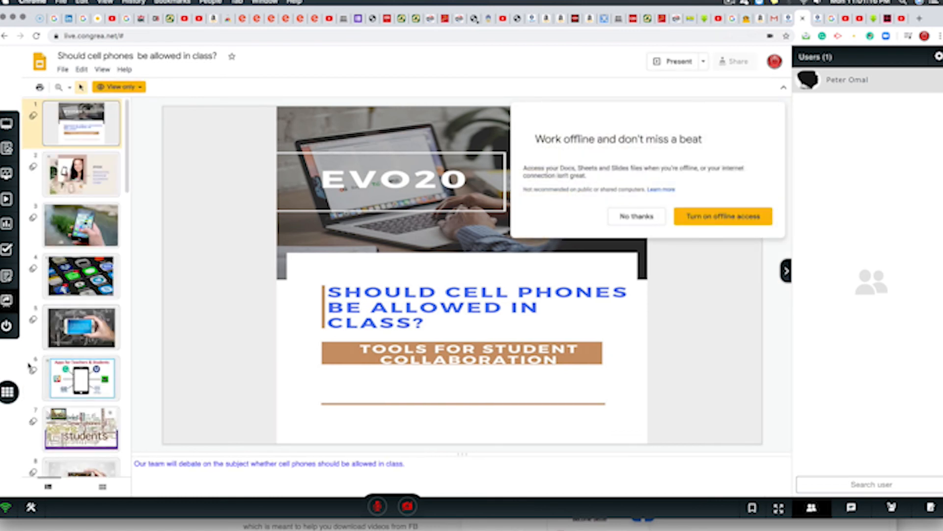
{"action": "mouse_move", "coordinate": [8, 391]}
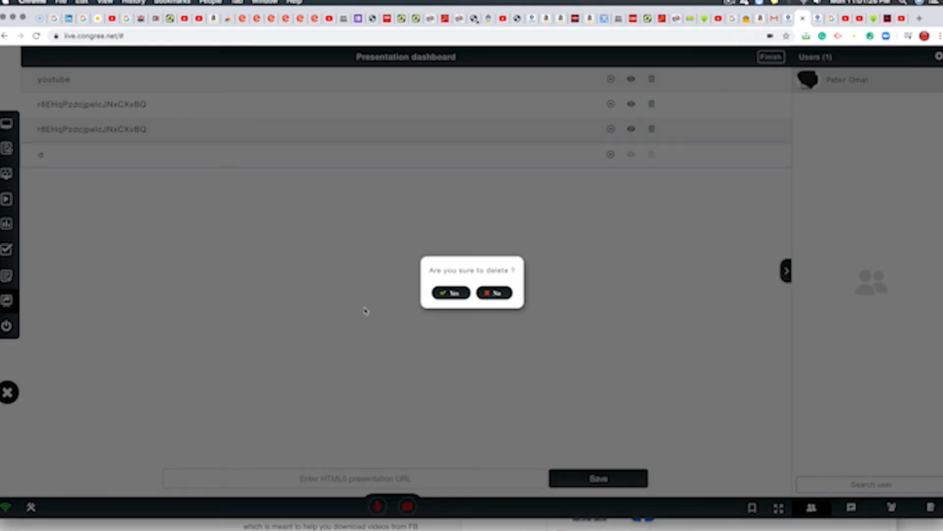
{"action": "left_click", "coordinate": [452, 293]}
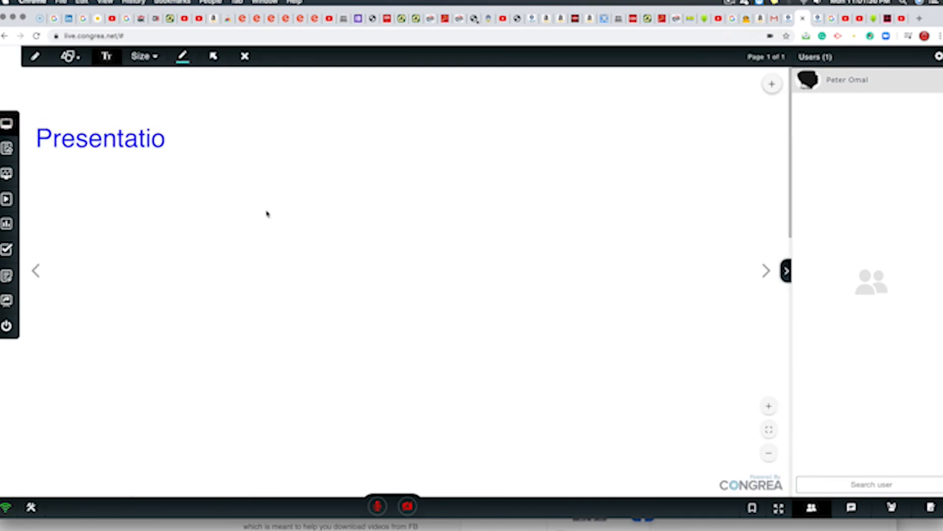
{"action": "mouse_move", "coordinate": [703, 374]}
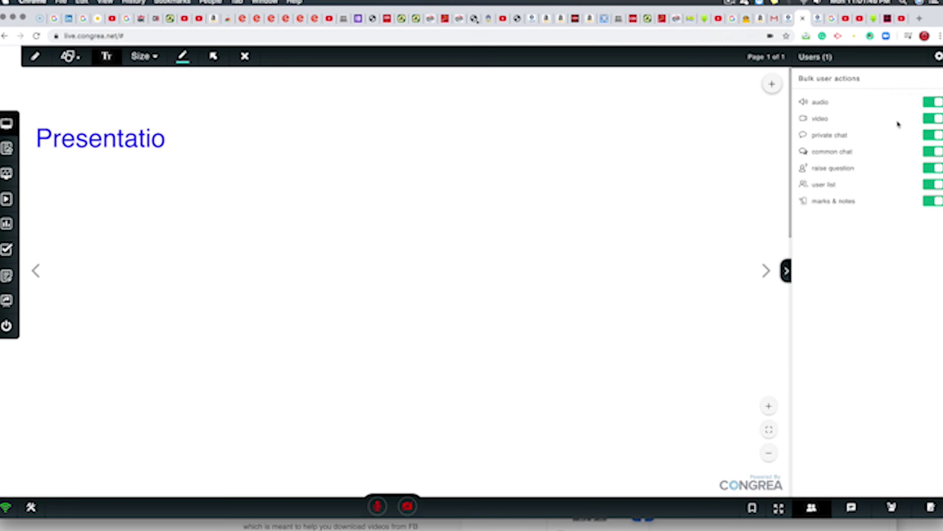
{"action": "mouse_move", "coordinate": [841, 201]}
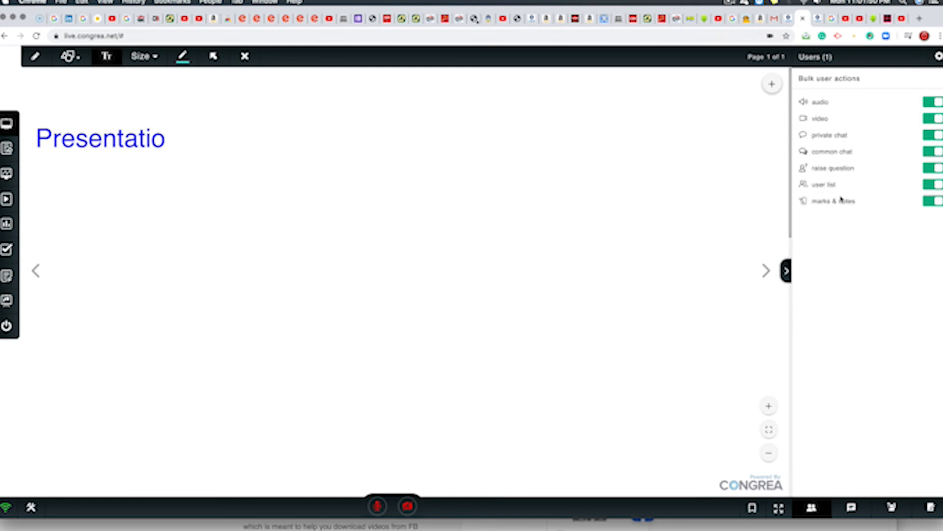
{"action": "mouse_move", "coordinate": [939, 185]}
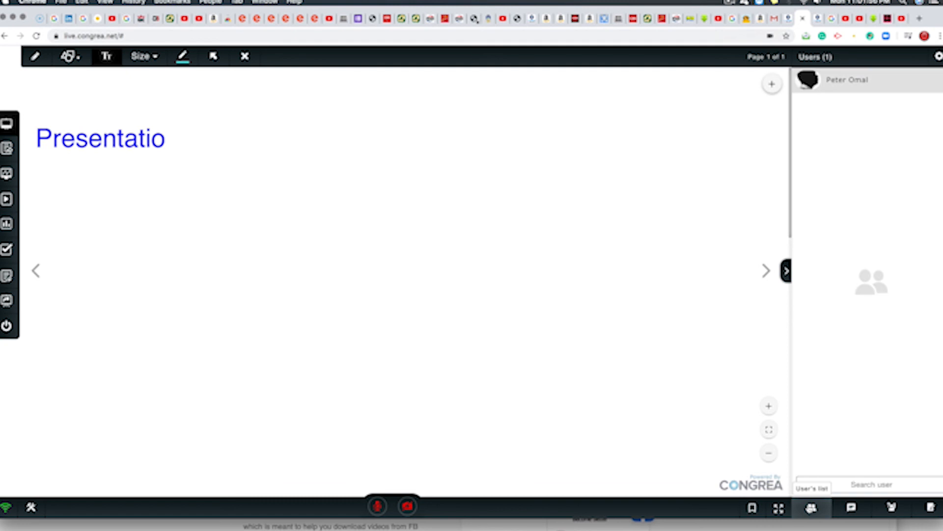
Show the empty class chat room, then trigger the Session end prompt.
{"action": "left_click", "coordinate": [851, 508]}
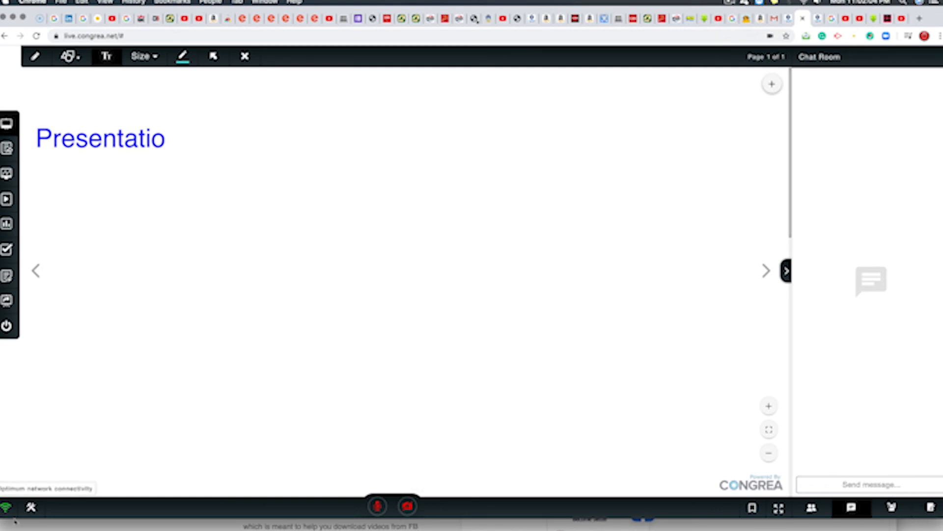
{"action": "mouse_move", "coordinate": [315, 352]}
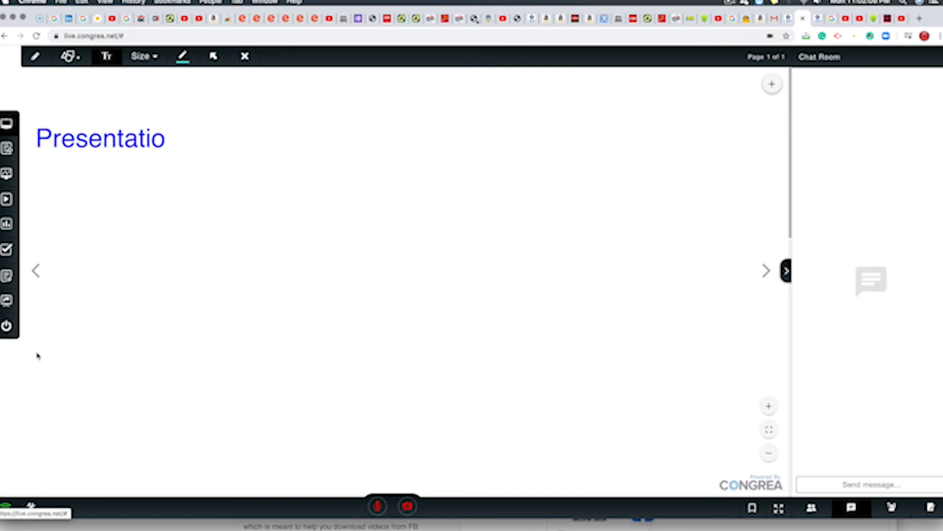
{"action": "mouse_move", "coordinate": [7, 325]}
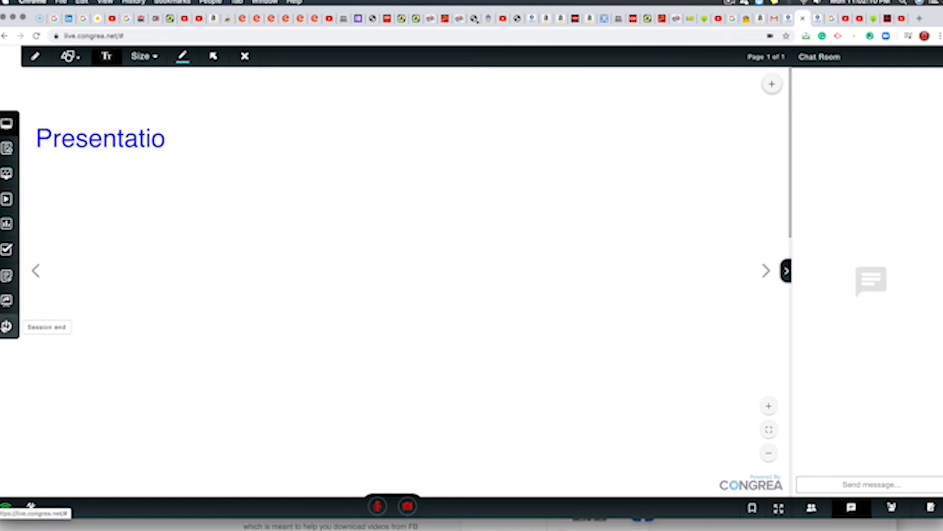
{"action": "left_click", "coordinate": [6, 326]}
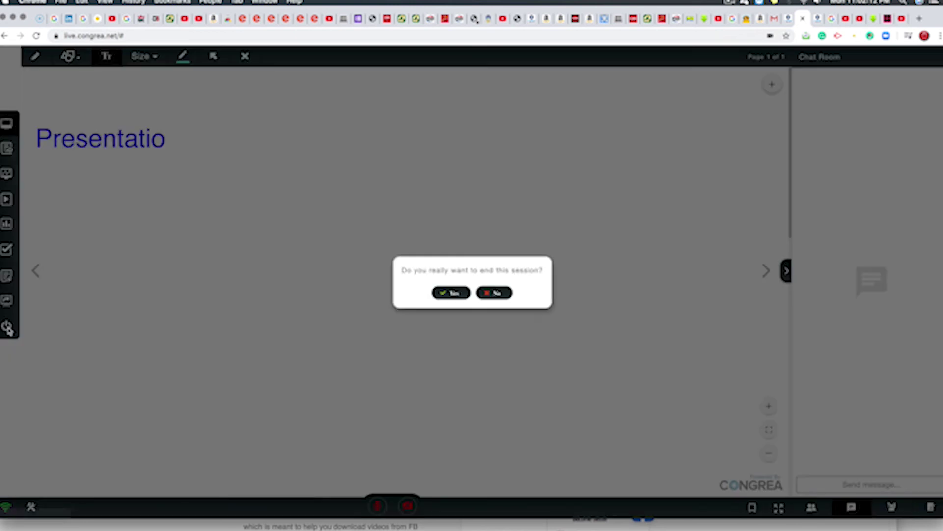